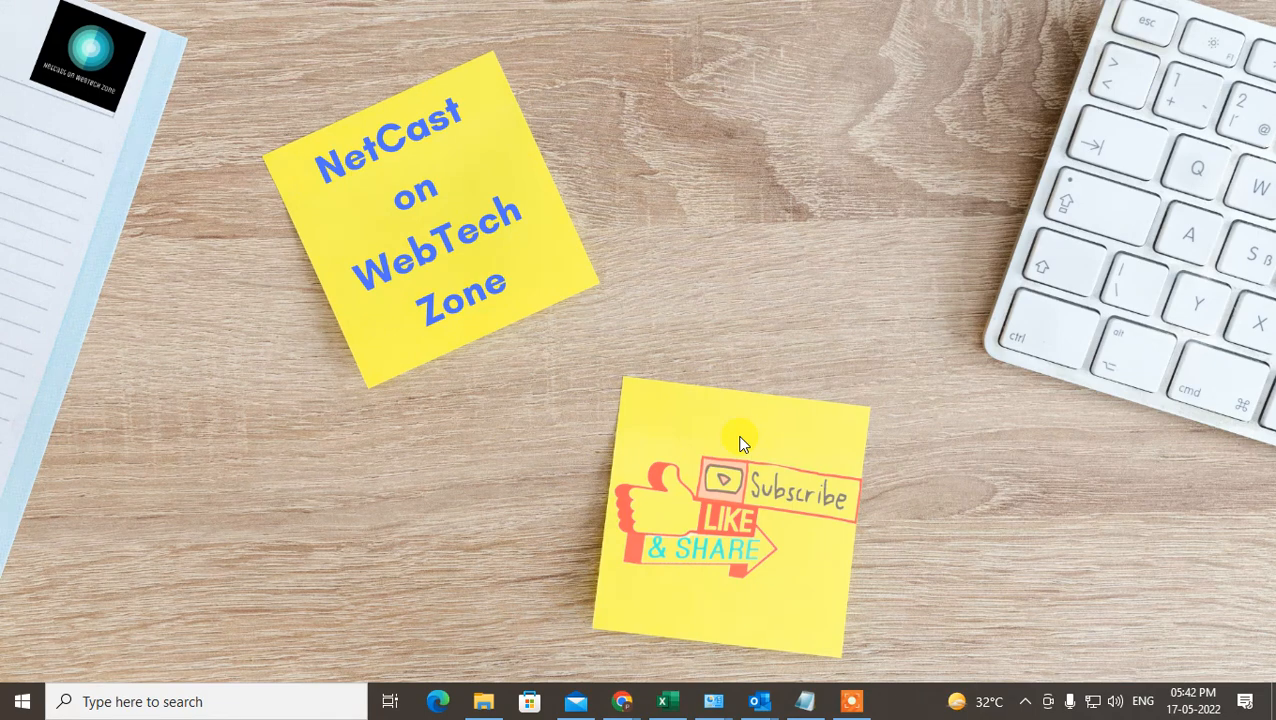
{"action": "mouse_move", "coordinate": [930, 412]}
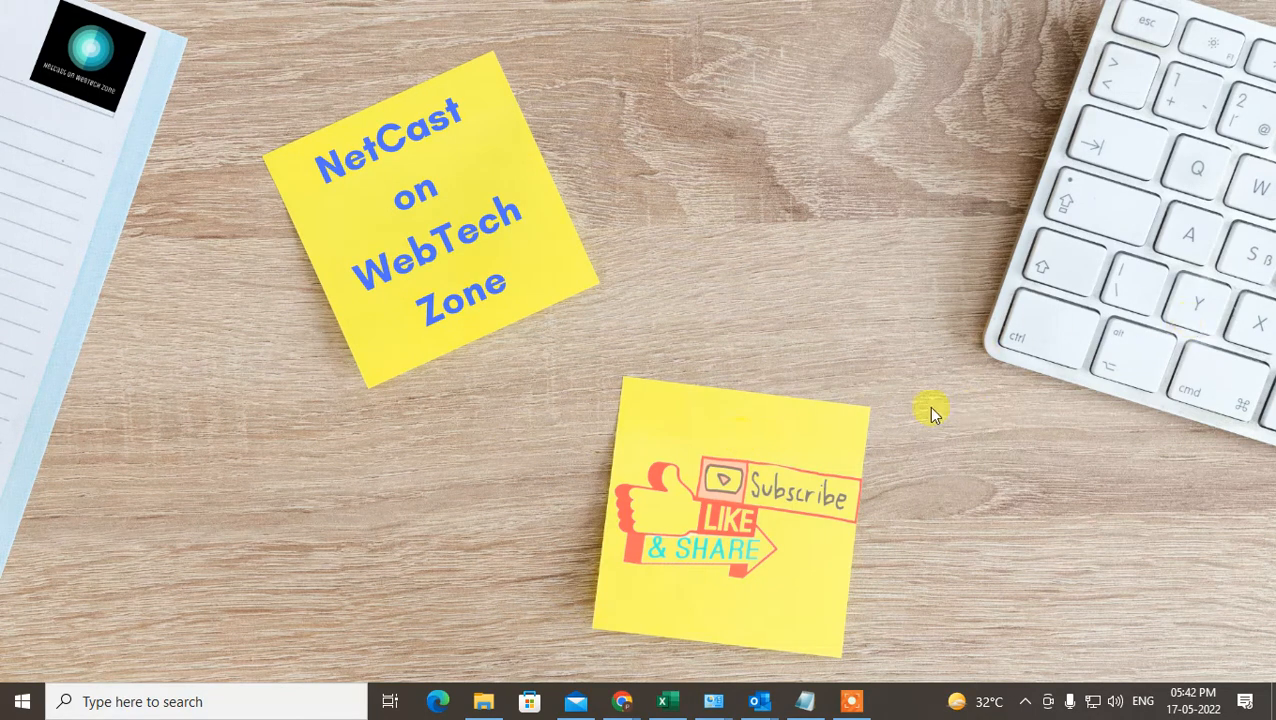
{"action": "mouse_move", "coordinate": [640, 216]}
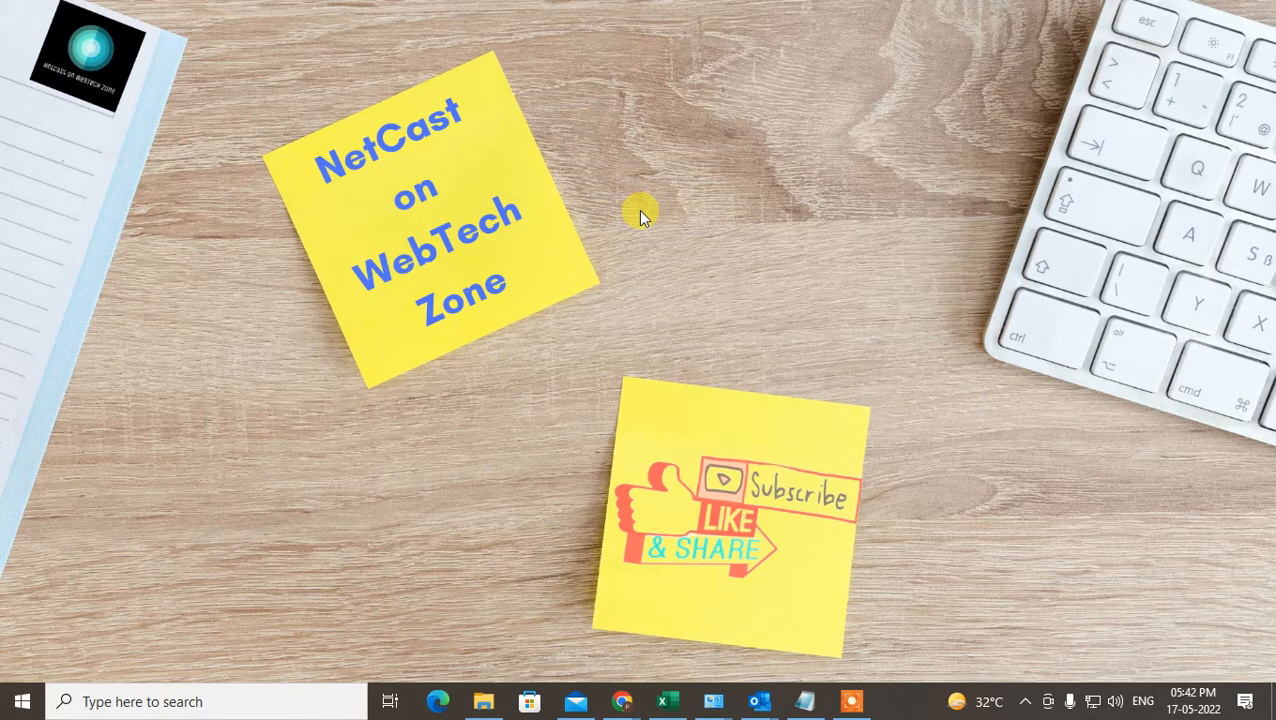
{"action": "mouse_move", "coordinate": [592, 150]}
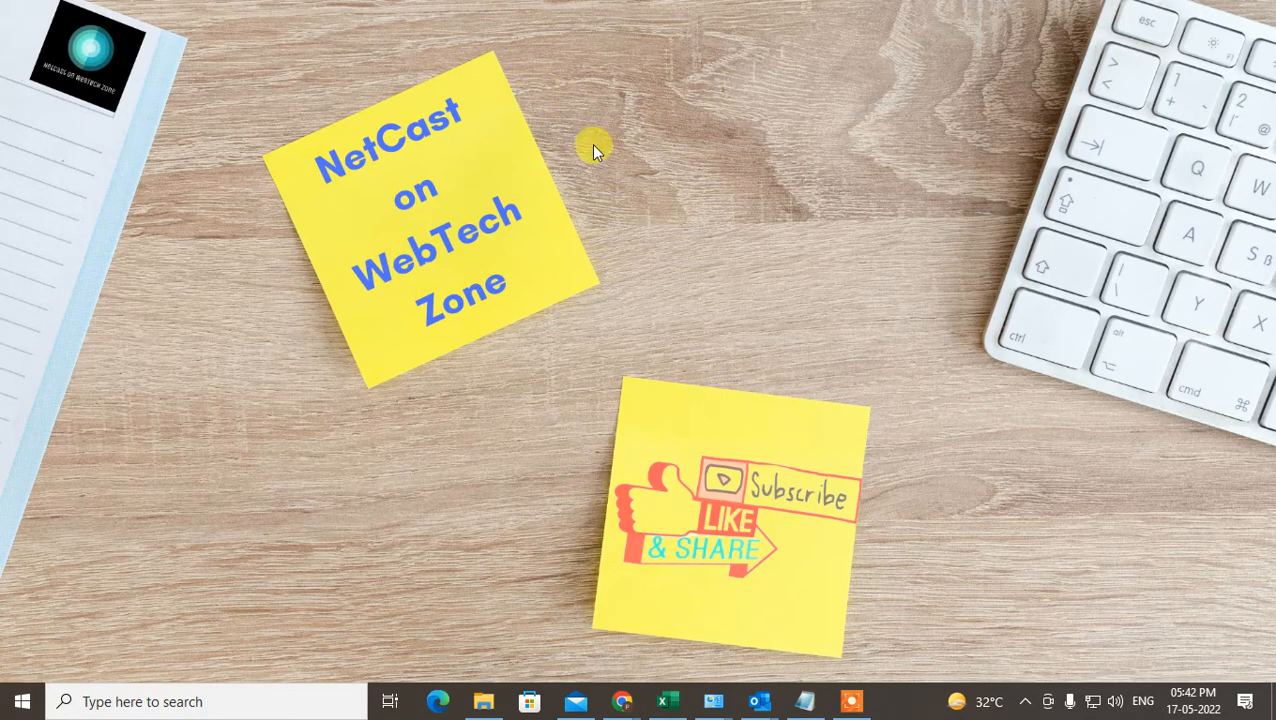
{"action": "mouse_move", "coordinate": [660, 212]}
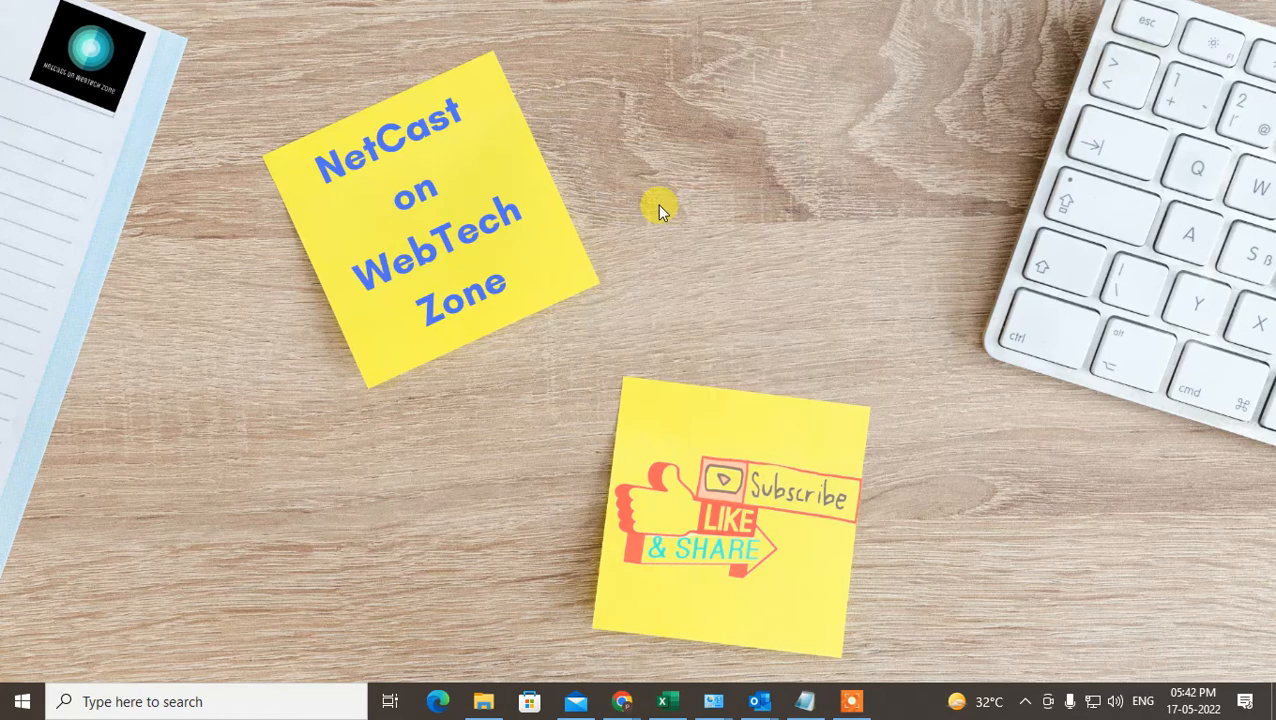
{"action": "mouse_move", "coordinate": [710, 470]}
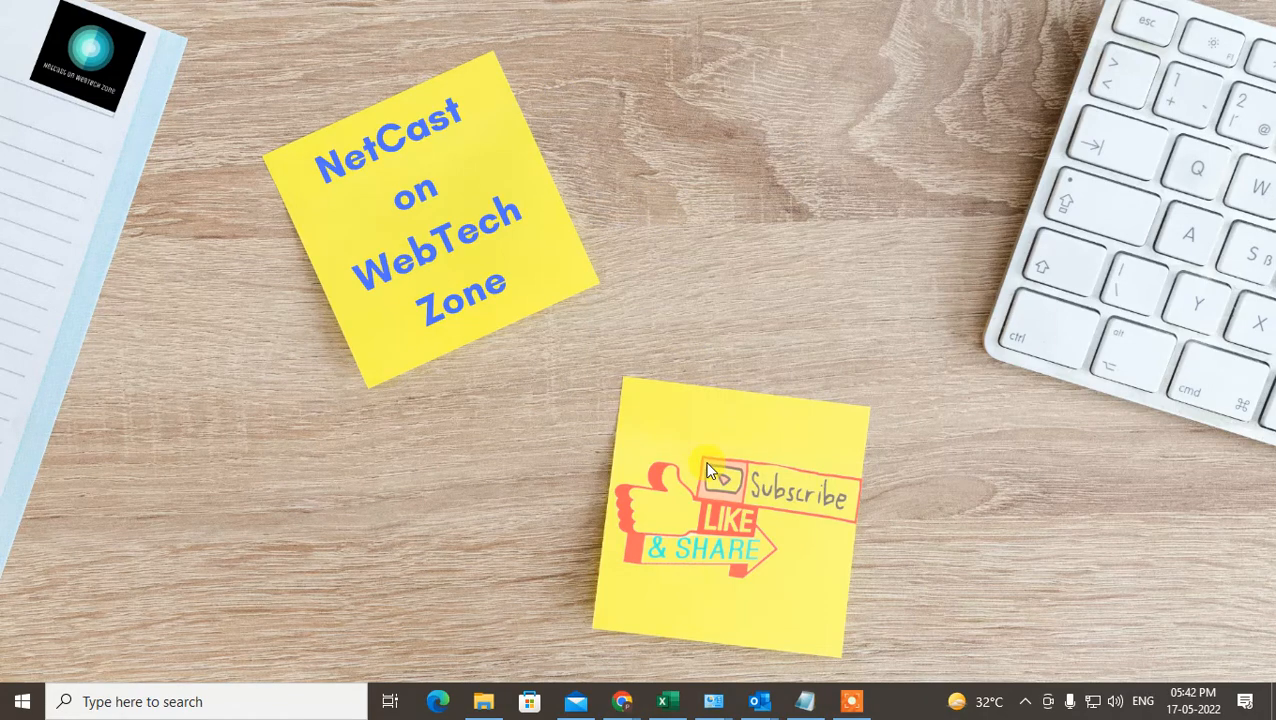
{"action": "mouse_move", "coordinate": [756, 676]}
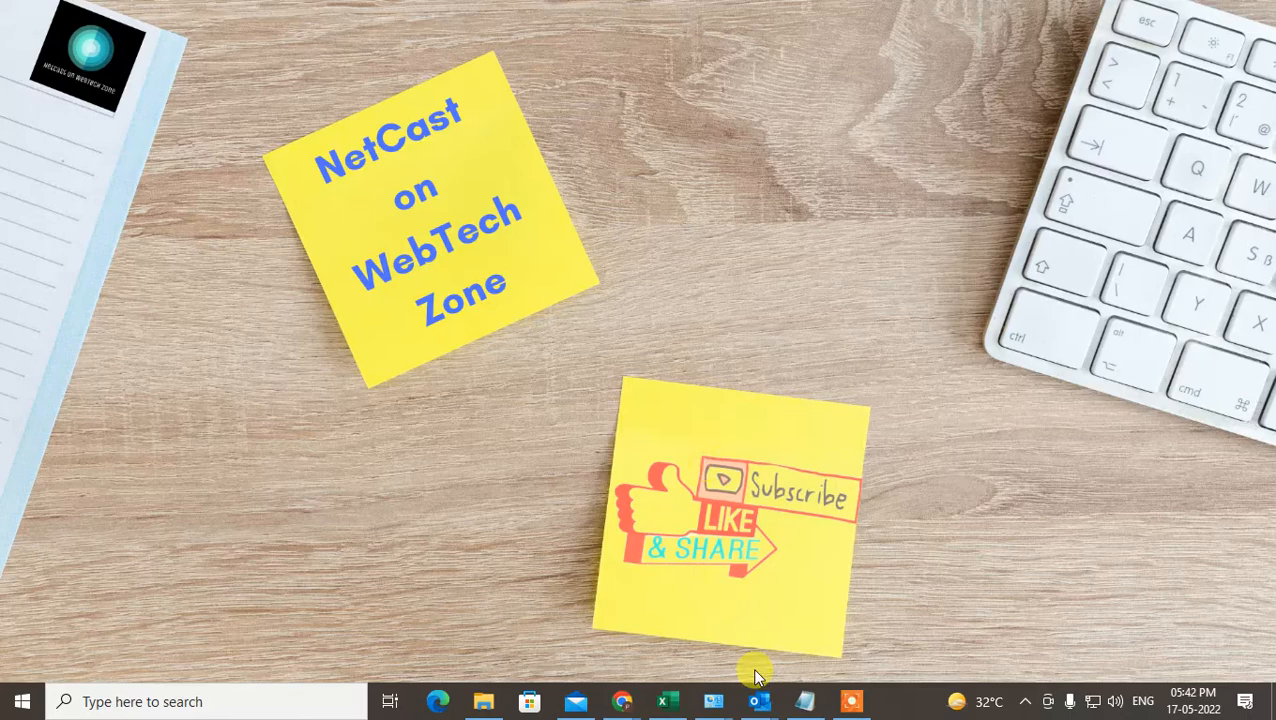
{"action": "mouse_move", "coordinate": [758, 700]}
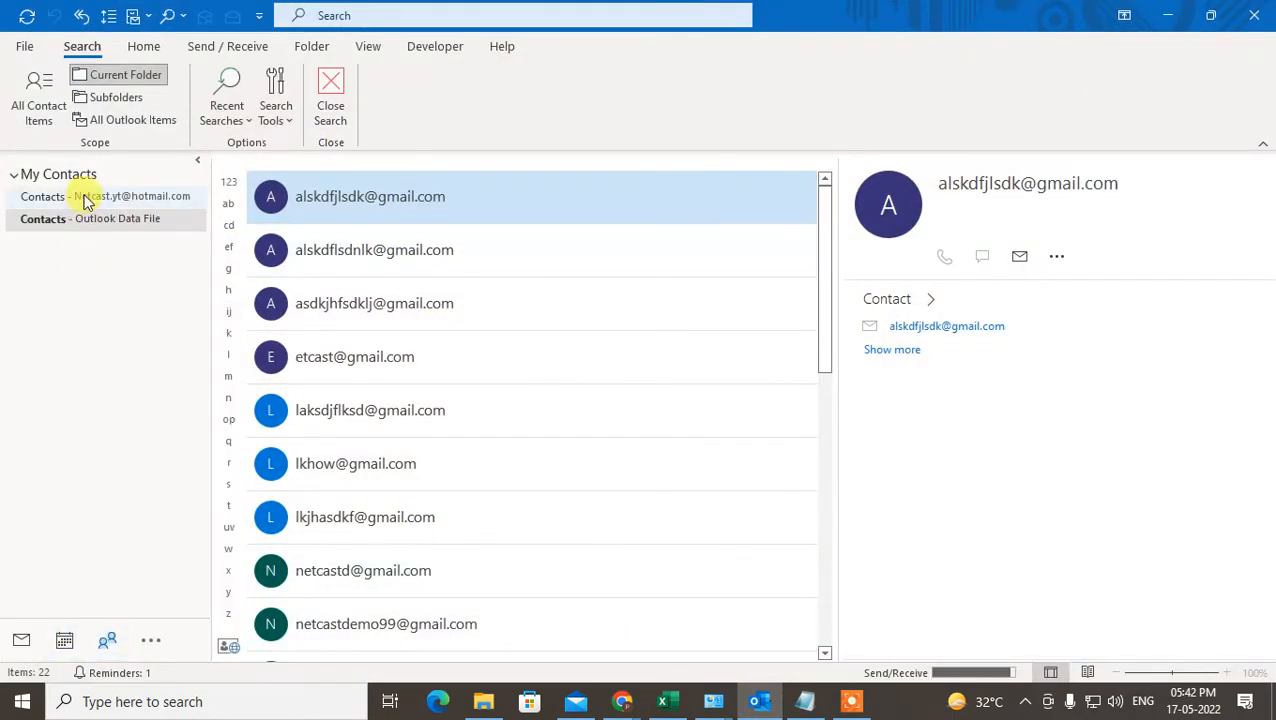
Set the account's Contacts folder to show as an e-mail Address Book in its properties.
{"action": "left_click", "coordinate": [104, 196]}
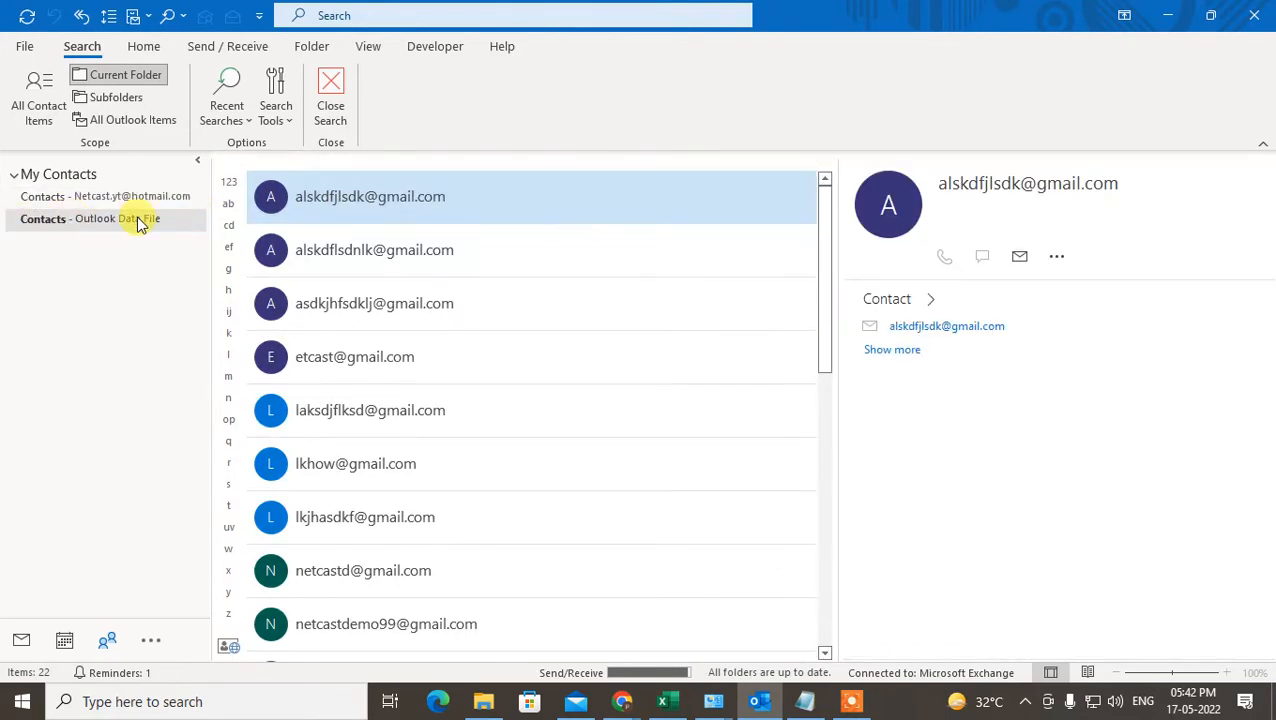
{"action": "left_click", "coordinate": [104, 196]}
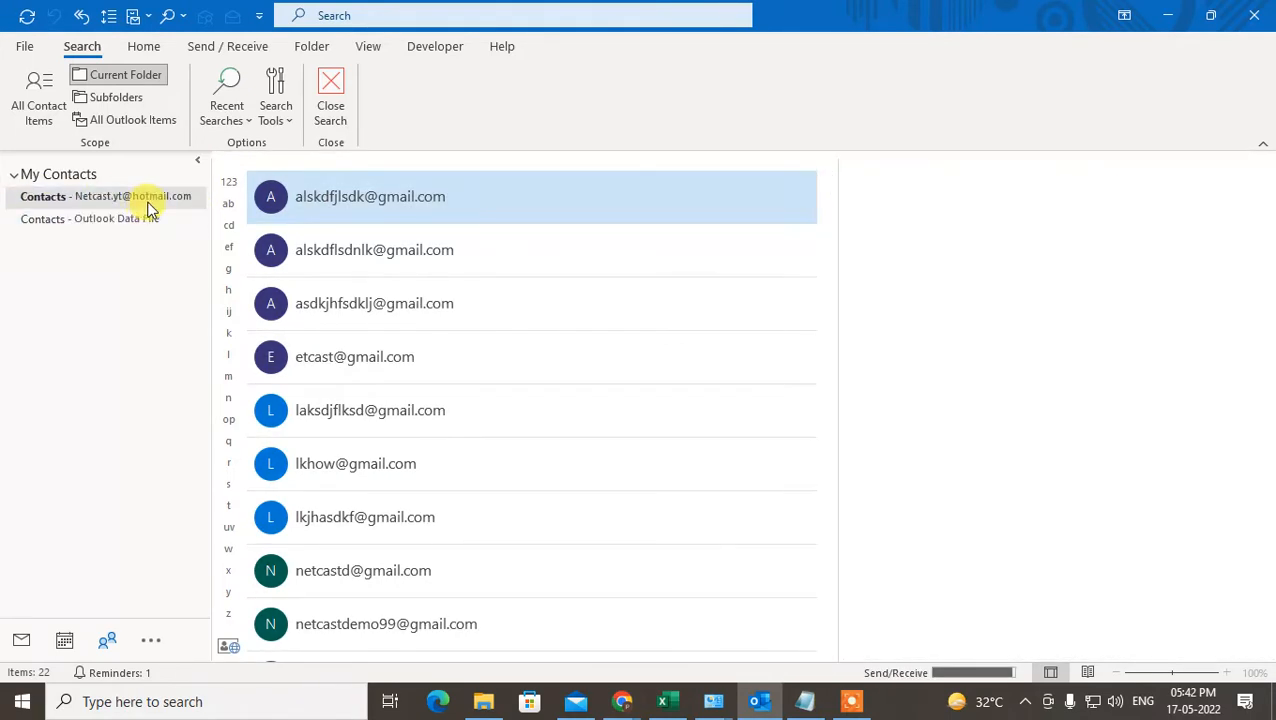
{"action": "right_click", "coordinate": [104, 196]}
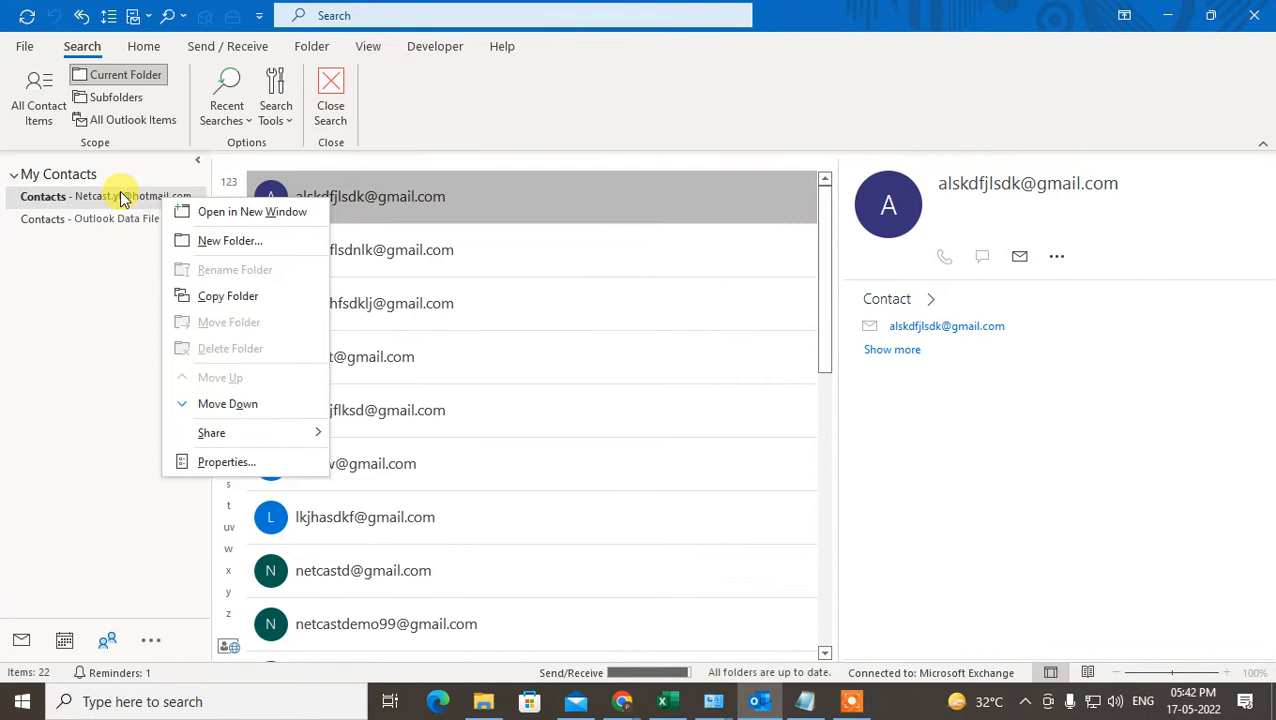
{"action": "left_click", "coordinate": [226, 460]}
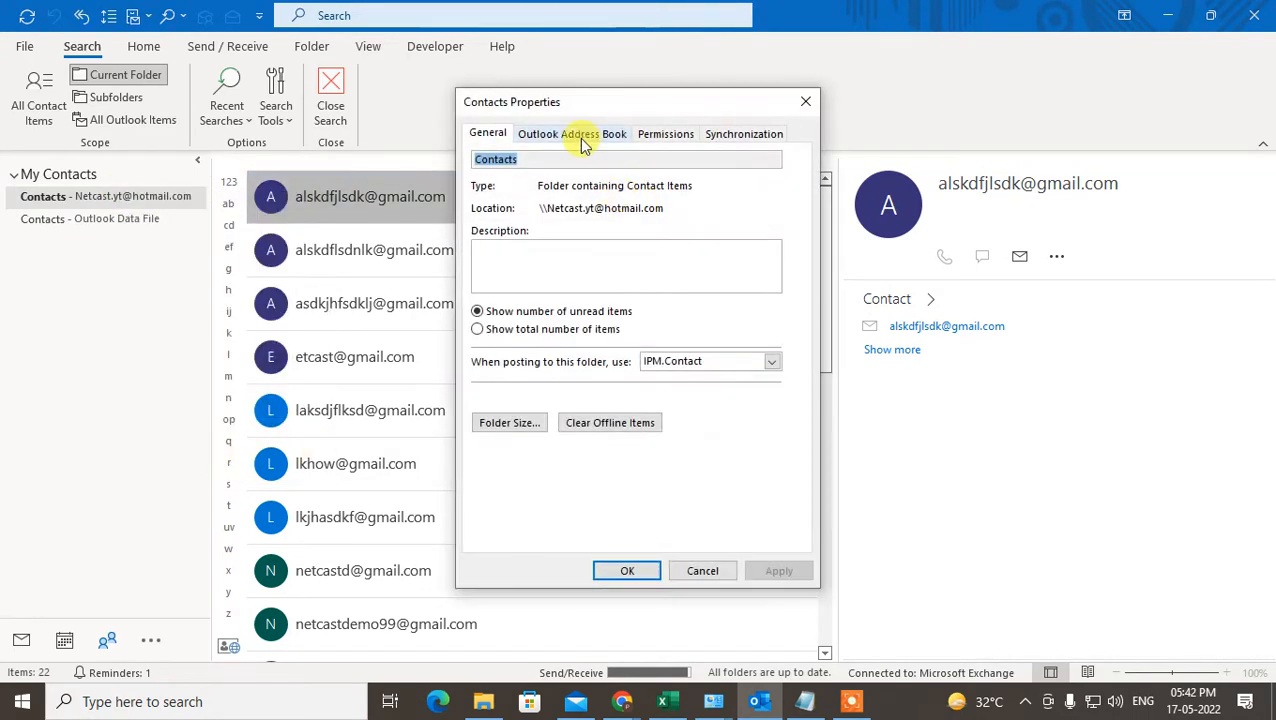
{"action": "left_click", "coordinate": [572, 132]}
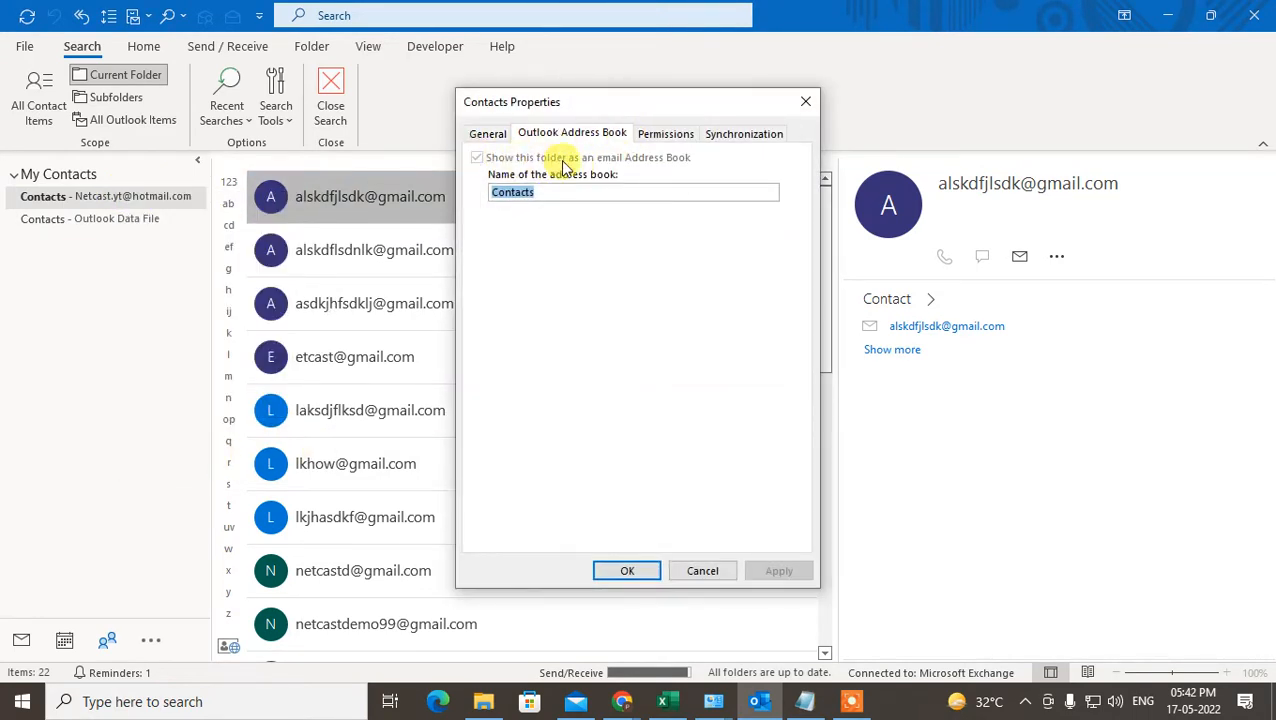
{"action": "left_click", "coordinate": [476, 156]}
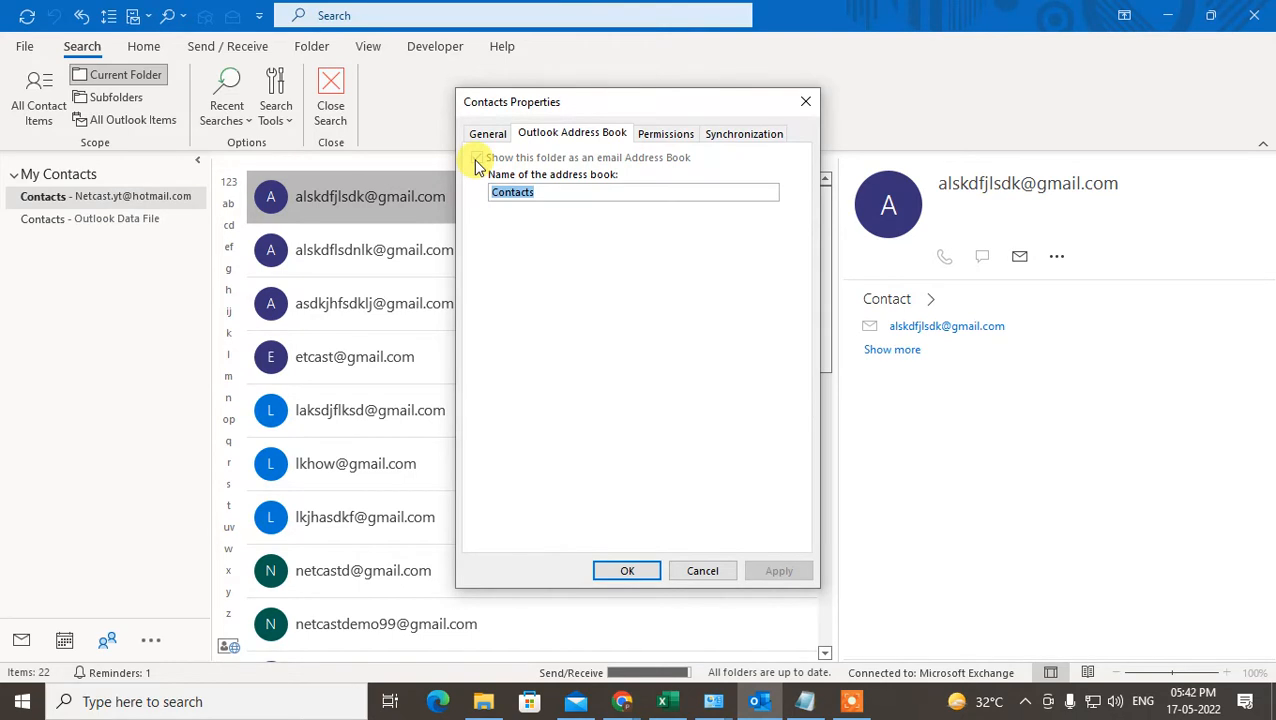
{"action": "left_click", "coordinate": [628, 570]}
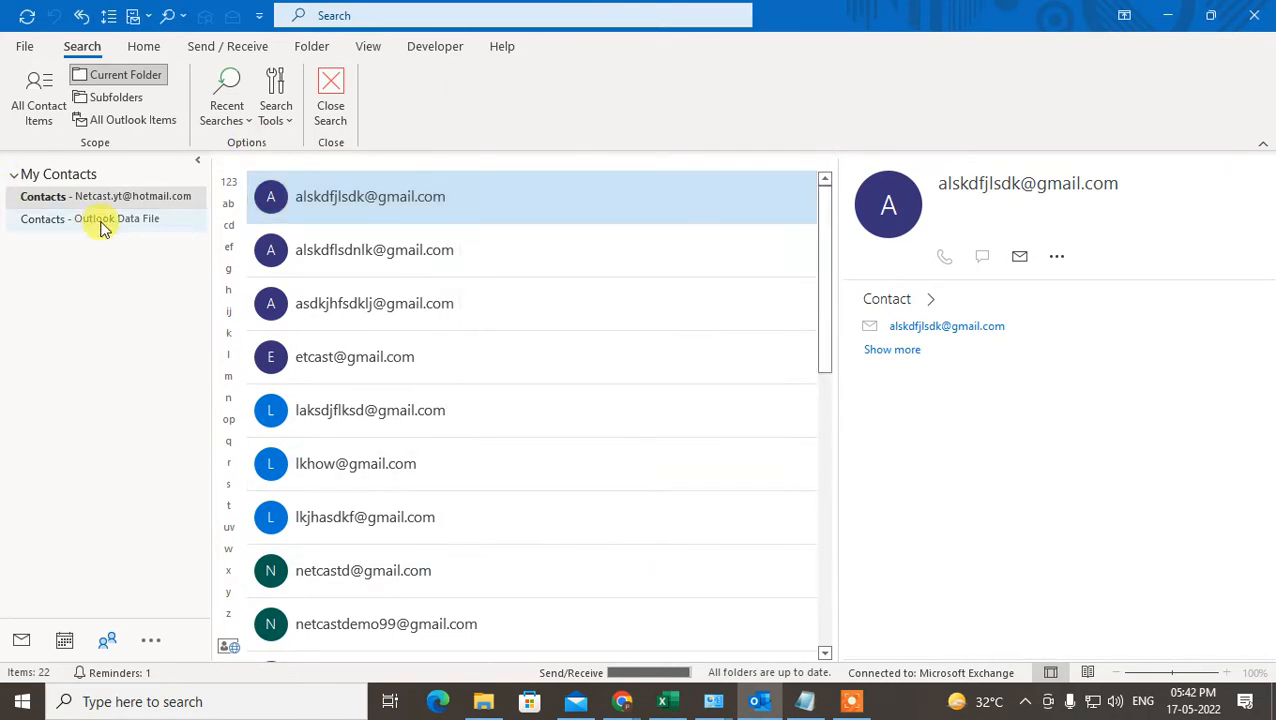
Confirm the same address-book setting for the data-file Contacts folder.
{"action": "left_click", "coordinate": [90, 218]}
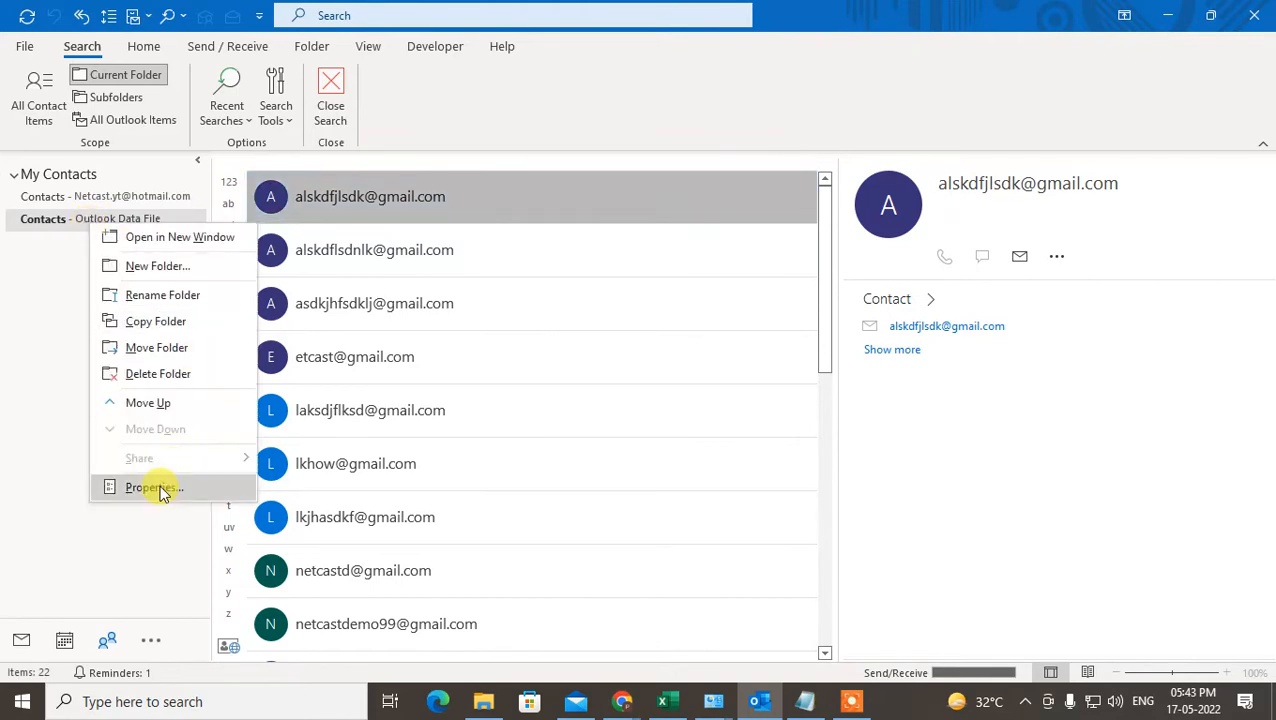
{"action": "left_click", "coordinate": [152, 488]}
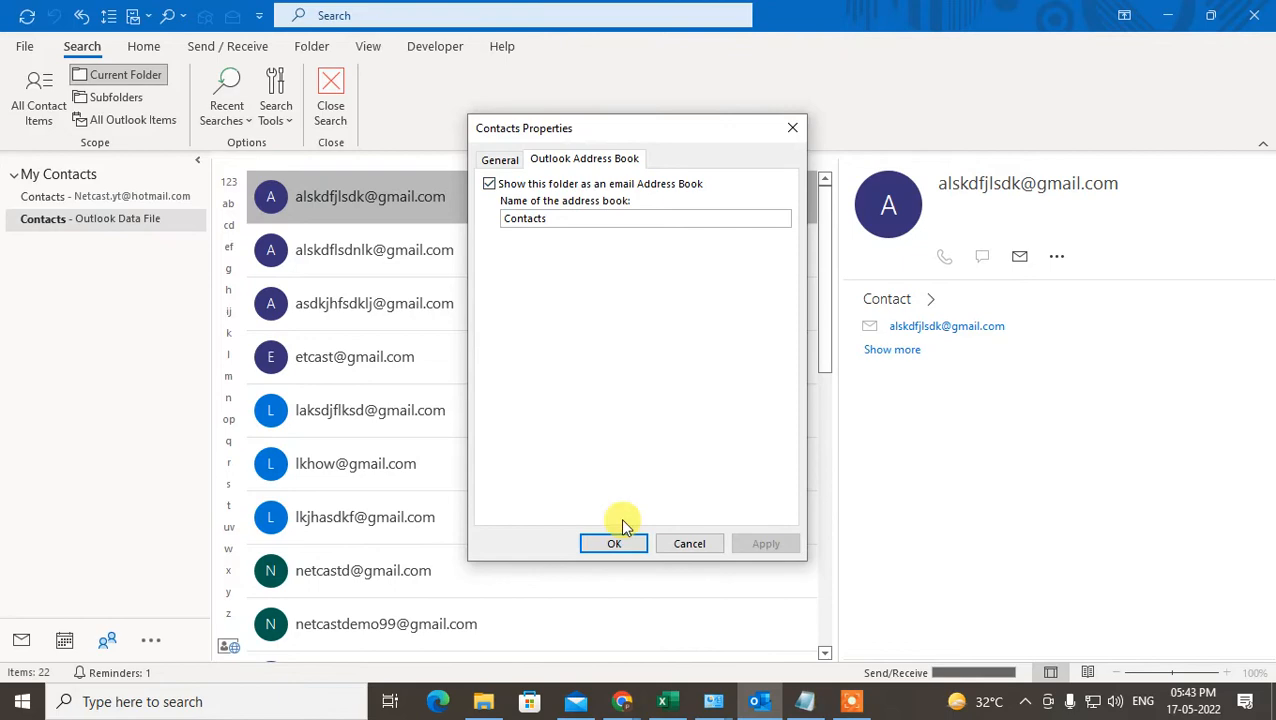
{"action": "left_click", "coordinate": [614, 544]}
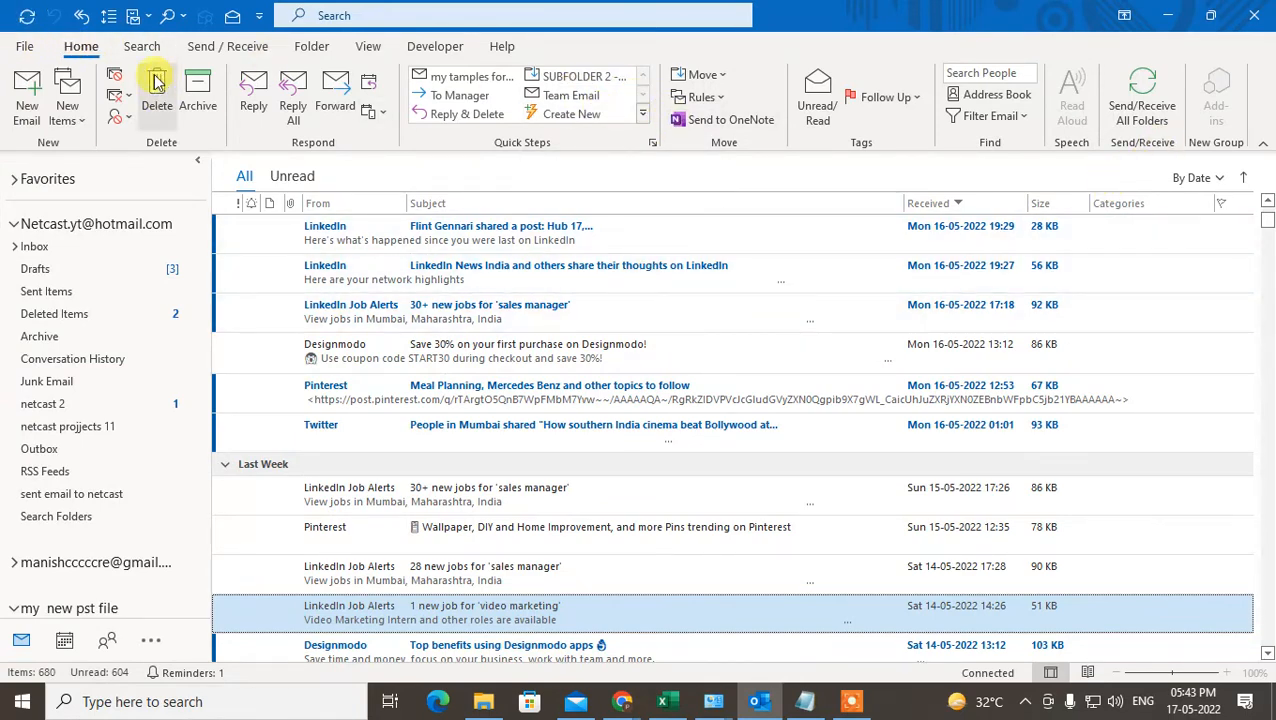
{"action": "mouse_move", "coordinate": [228, 46]}
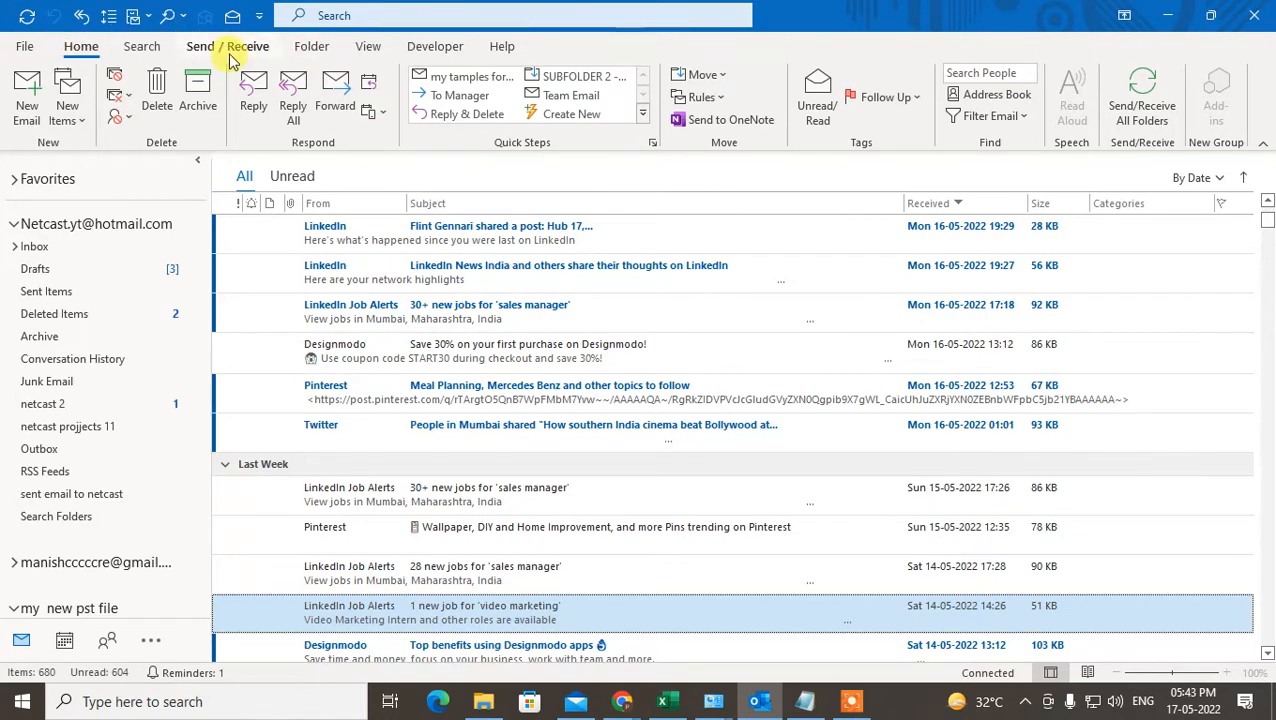
Switch Outlook to Work Offline from Send / Receive and return to Home.
{"action": "left_click", "coordinate": [228, 46]}
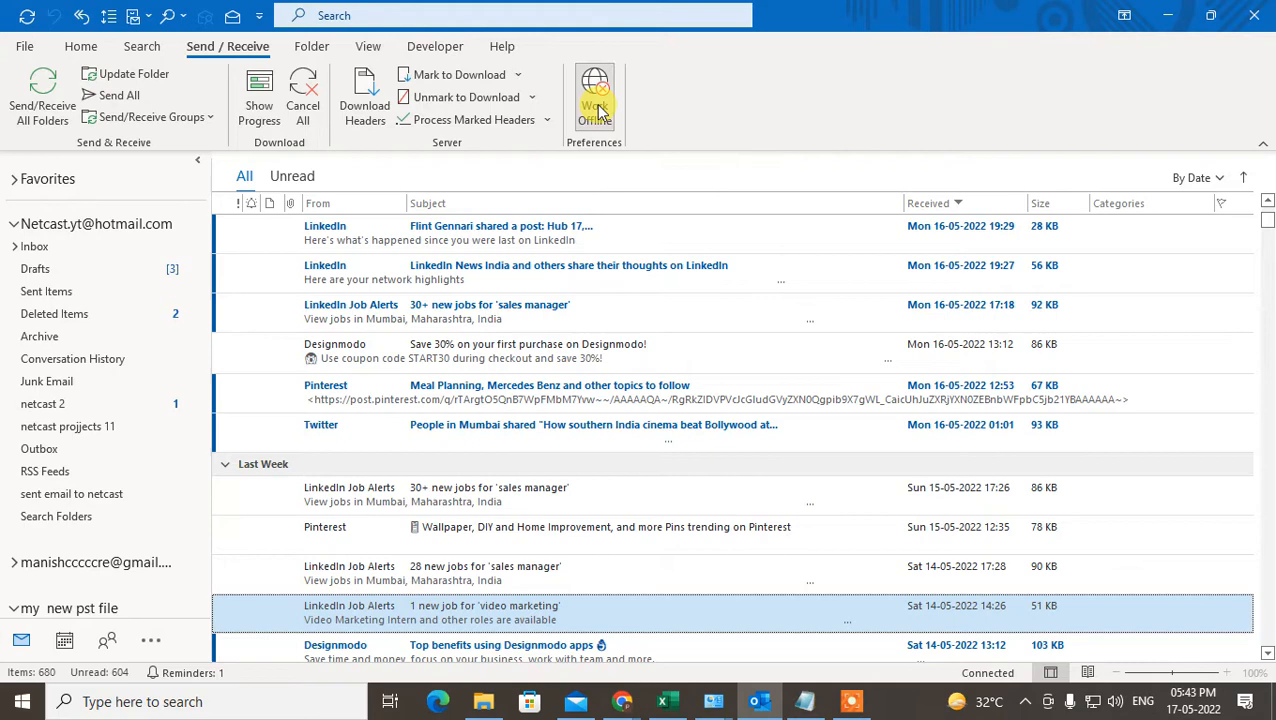
{"action": "left_click", "coordinate": [594, 100]}
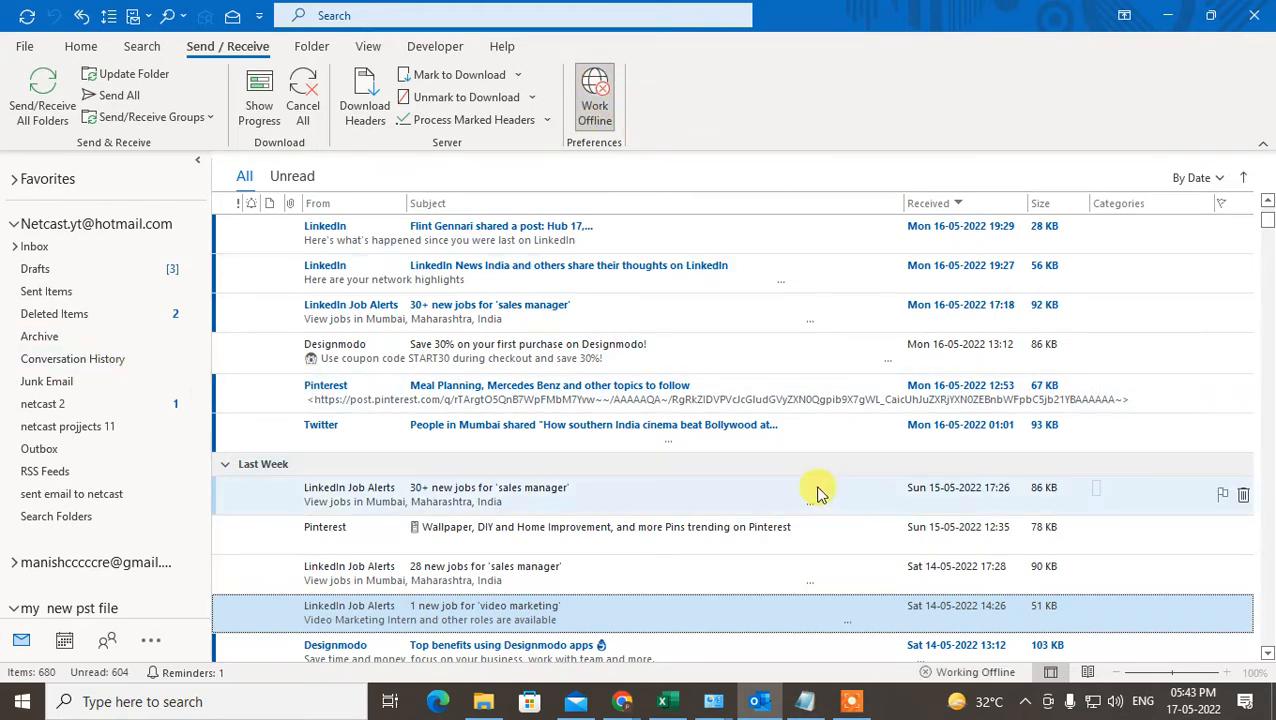
{"action": "mouse_move", "coordinate": [18, 60]}
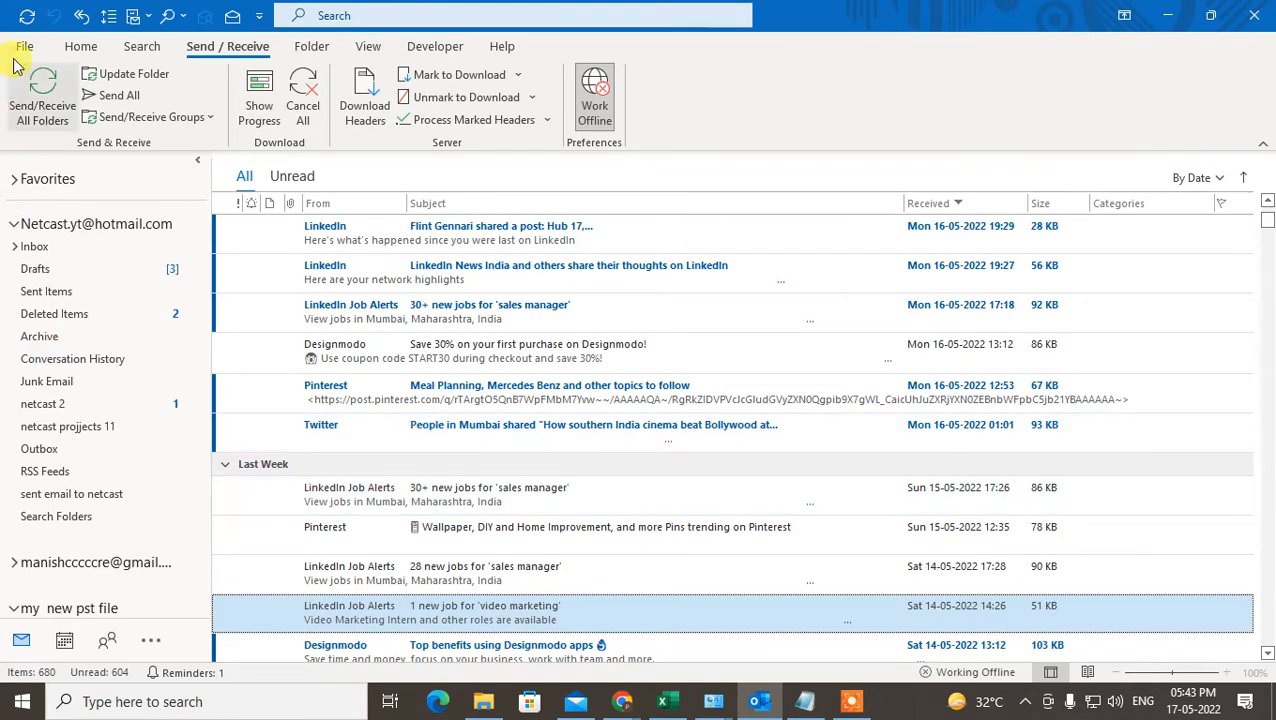
{"action": "left_click", "coordinate": [80, 46]}
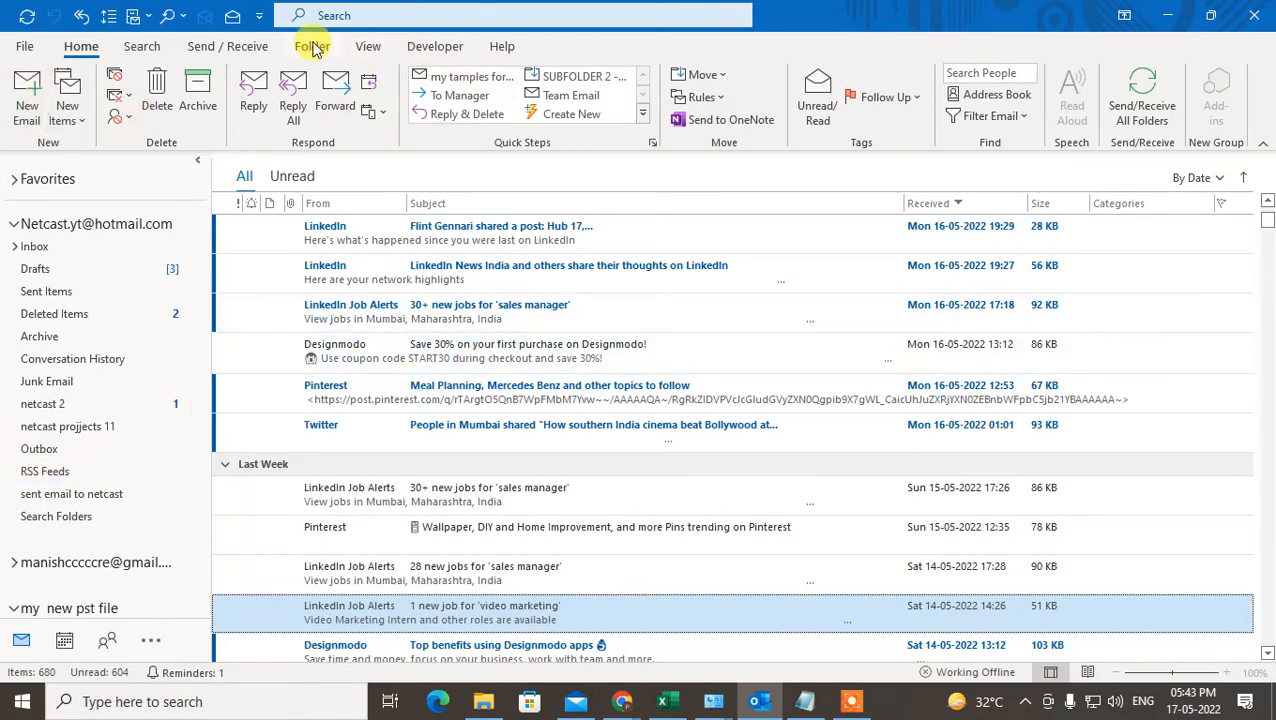
{"action": "left_click", "coordinate": [228, 46]}
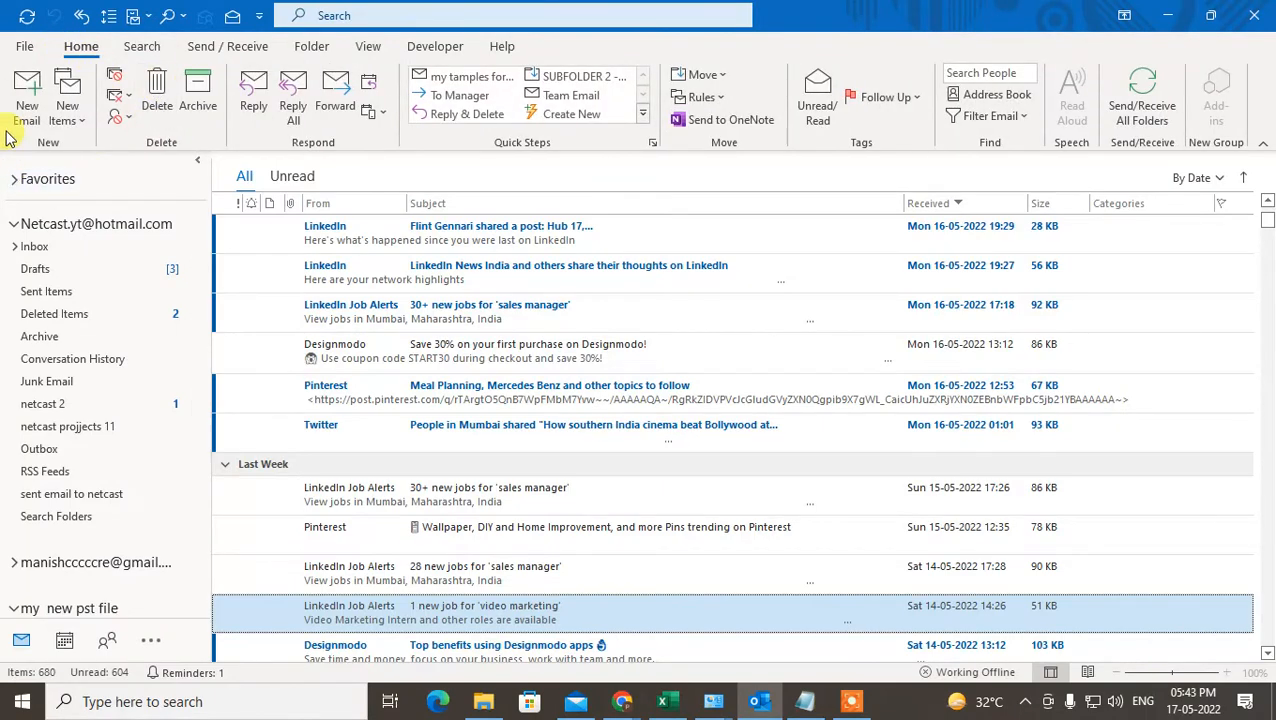
Start a new message and add the first contact list's contacts as To, Cc and Bcc recipients.
{"action": "left_click", "coordinate": [28, 96]}
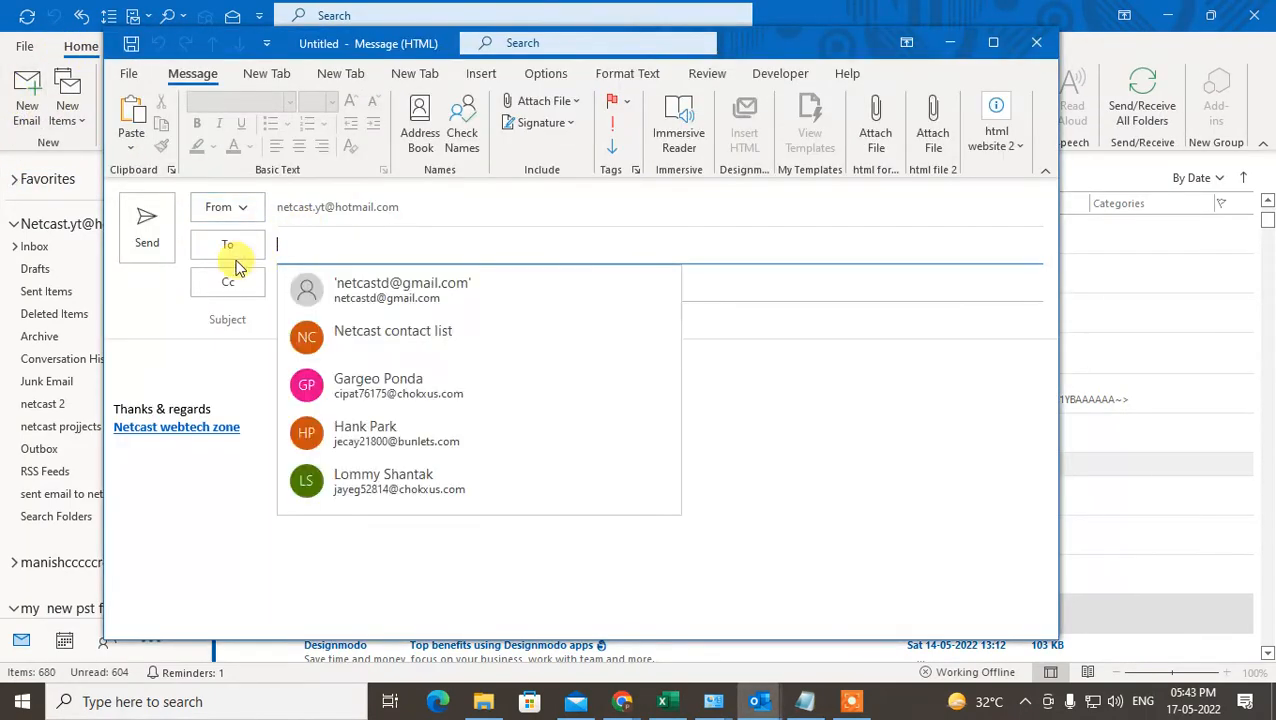
{"action": "left_click", "coordinate": [228, 244]}
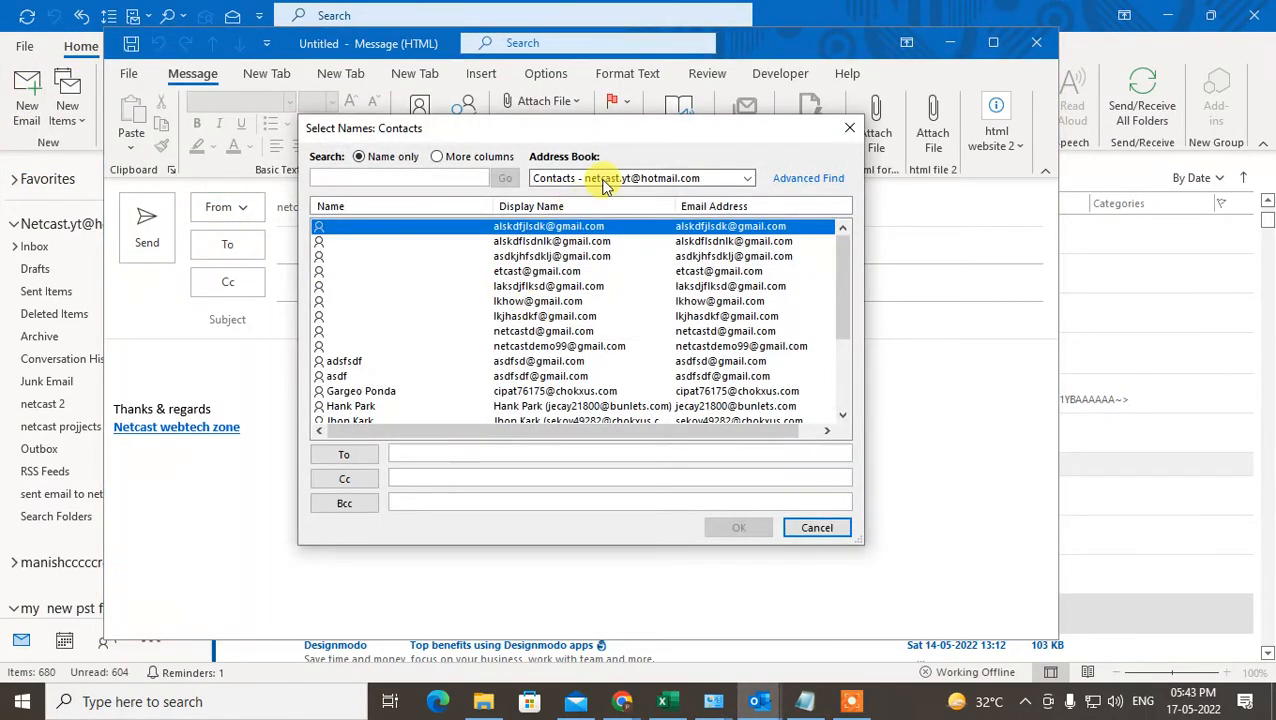
{"action": "left_click", "coordinate": [746, 176]}
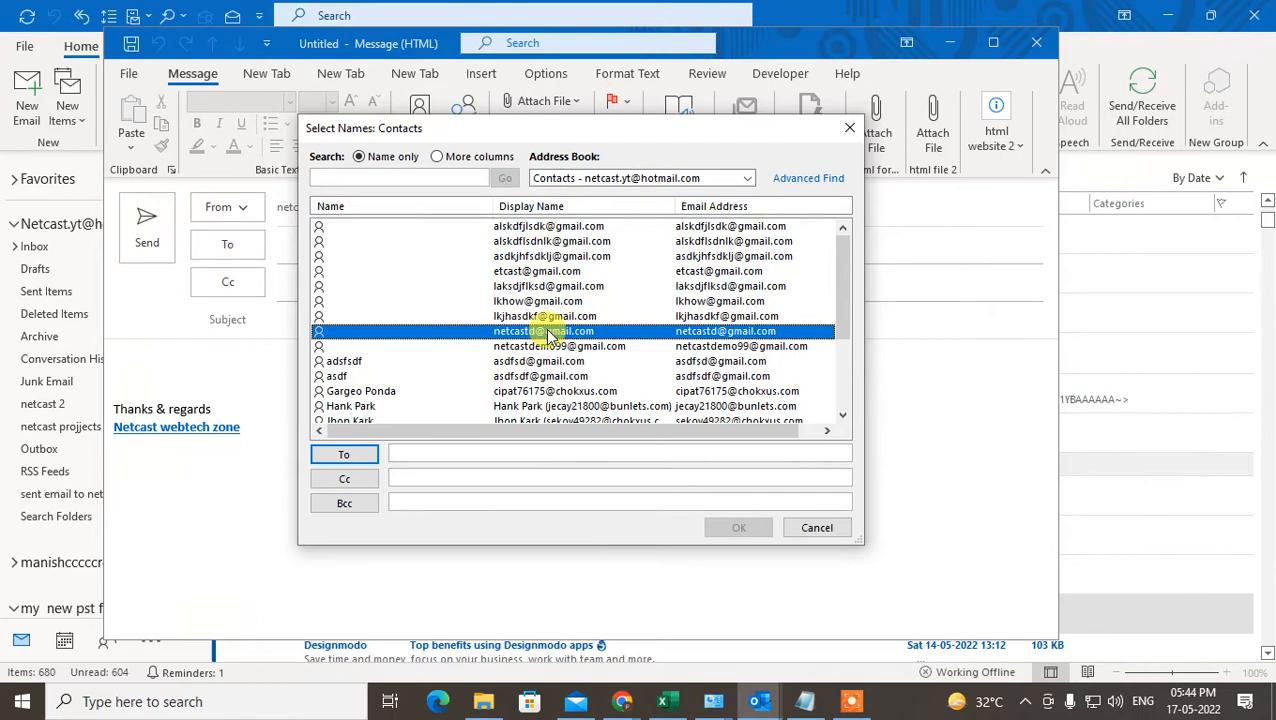
{"action": "left_click", "coordinate": [548, 224]}
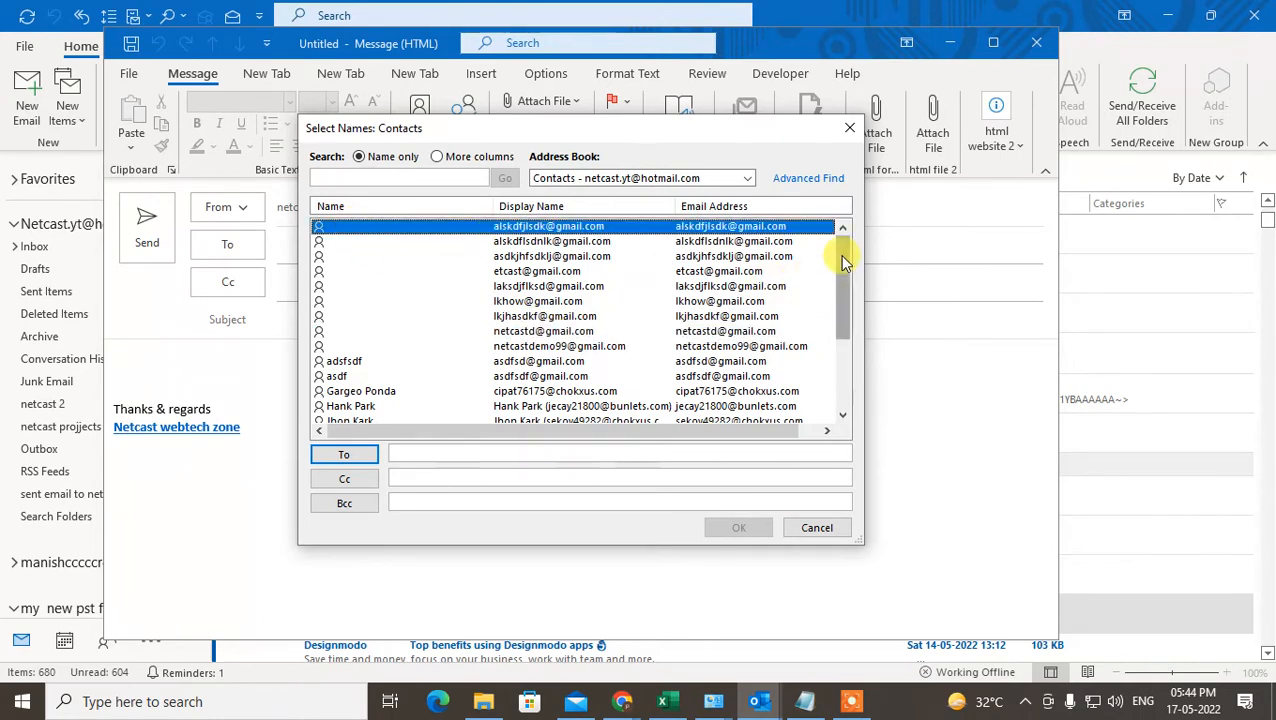
{"action": "scroll", "scroll_direction": "down", "scroll_amount": 3}
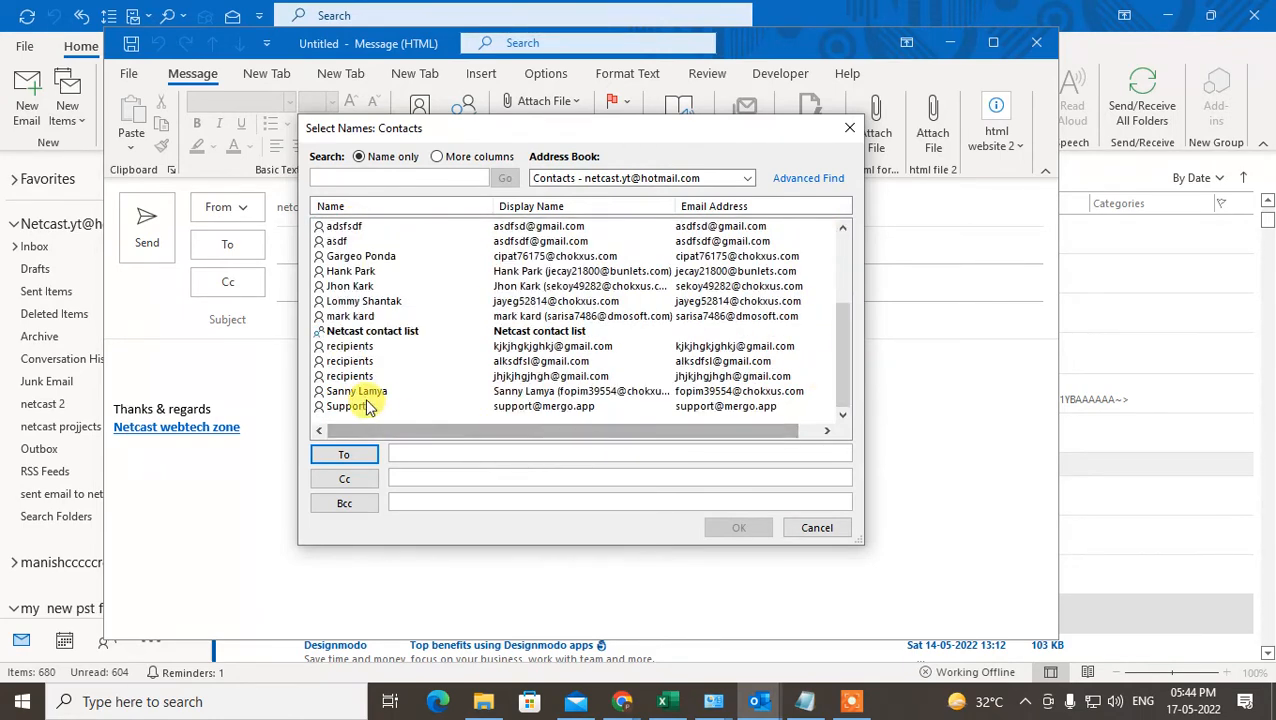
{"action": "scroll", "scroll_direction": "up", "scroll_amount": 3}
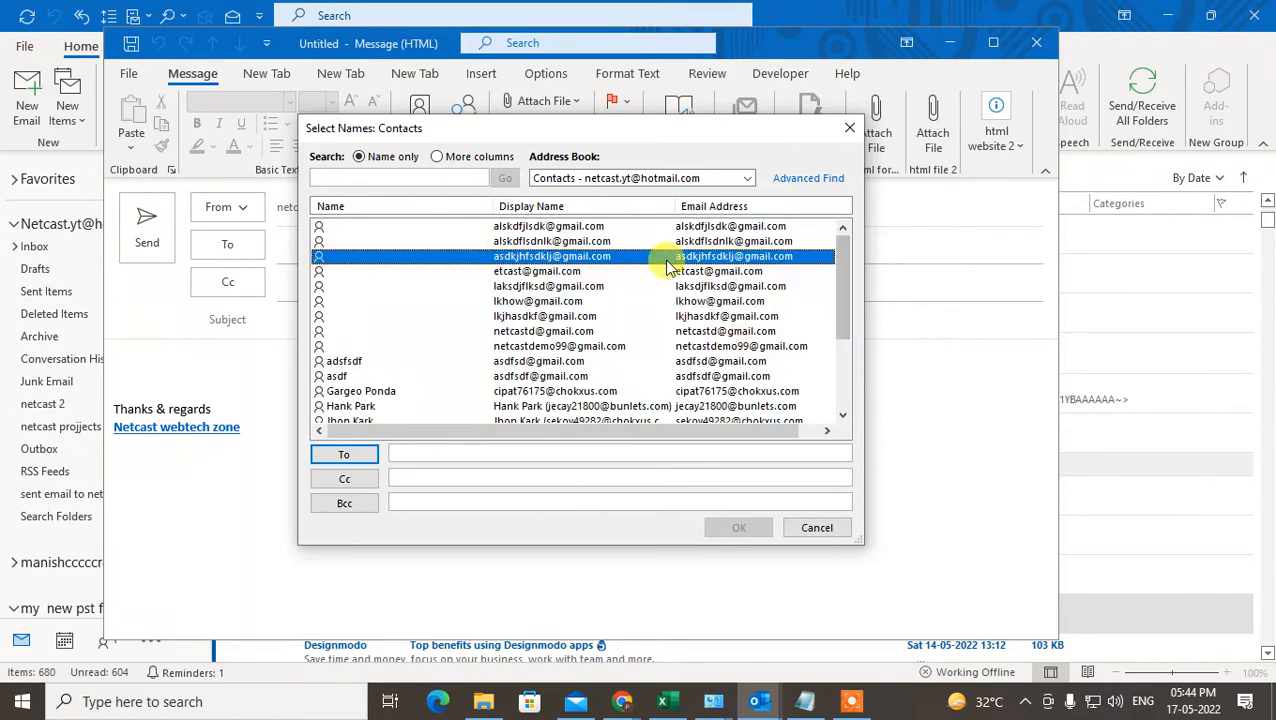
{"action": "left_click", "coordinate": [548, 224]}
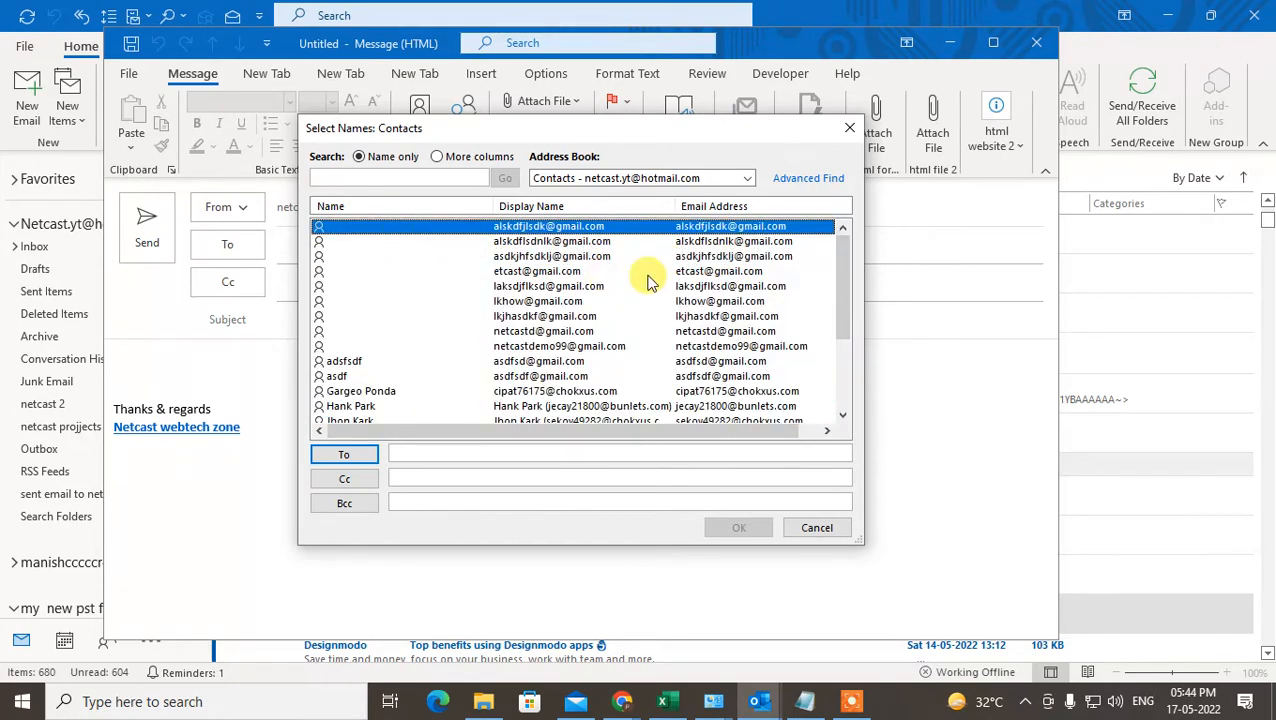
{"action": "scroll", "scroll_direction": "down", "scroll_amount": 3}
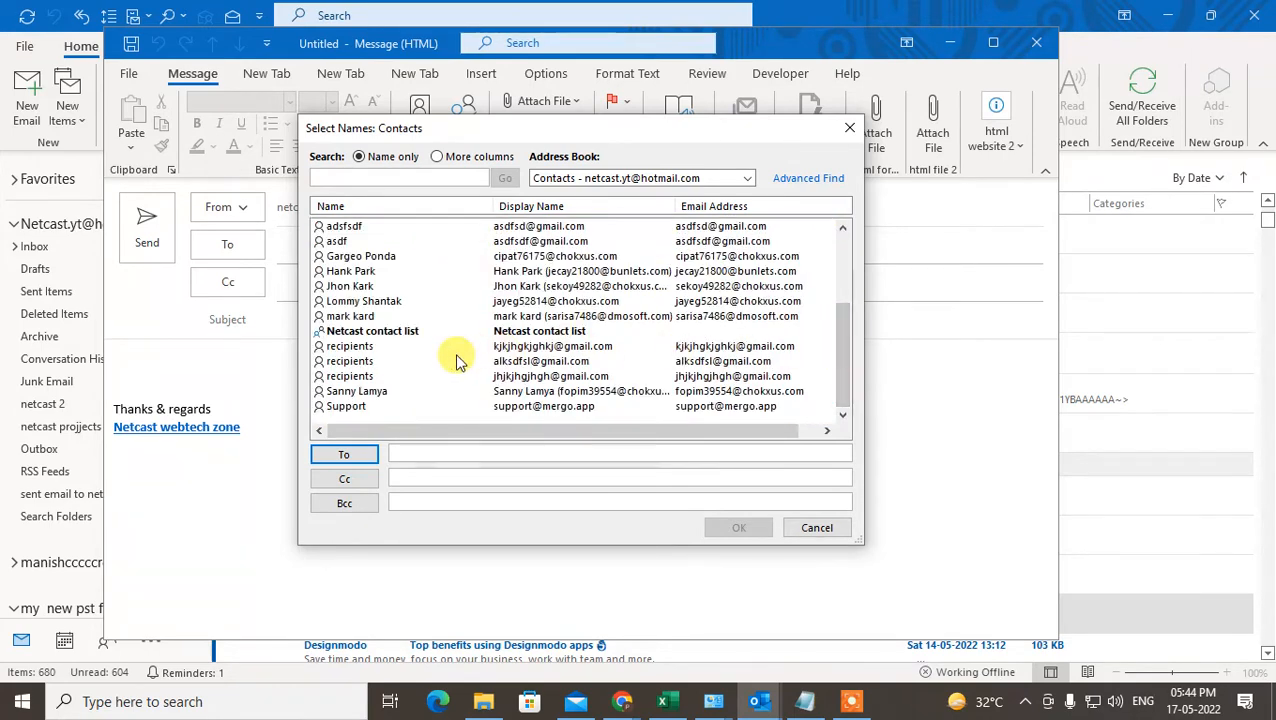
{"action": "mouse_move", "coordinate": [444, 398]}
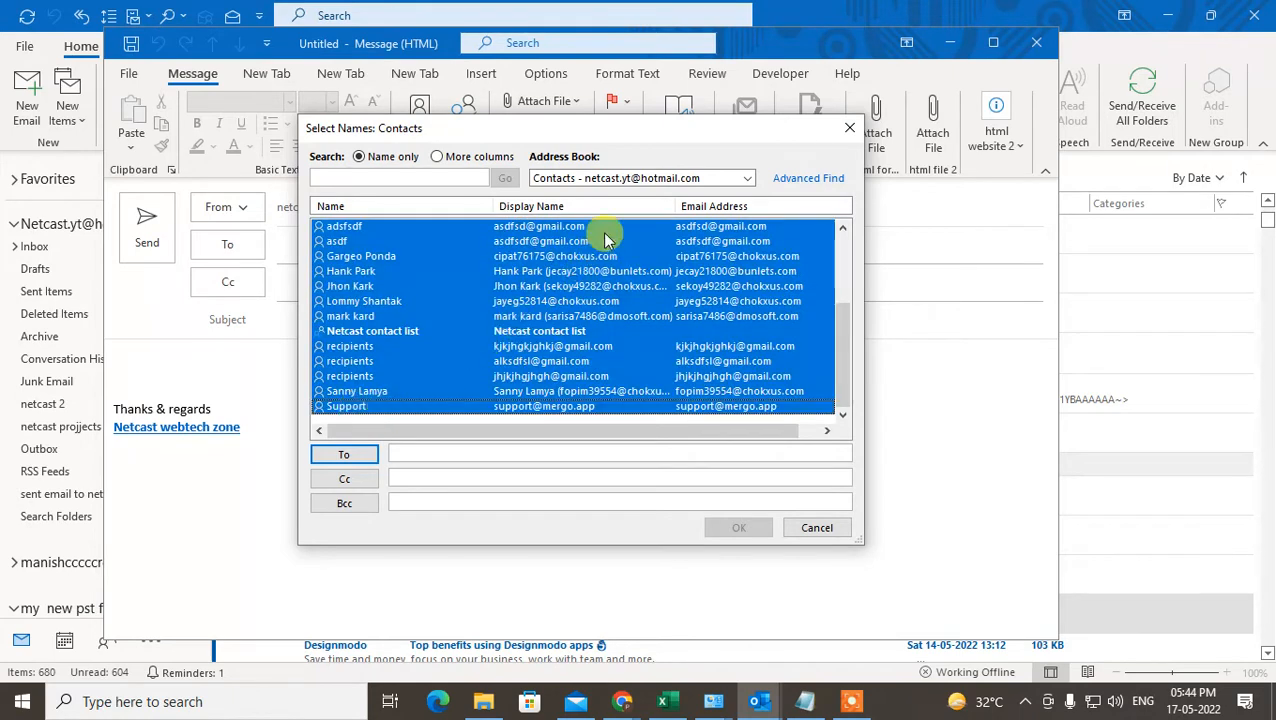
{"action": "left_click", "coordinate": [344, 454]}
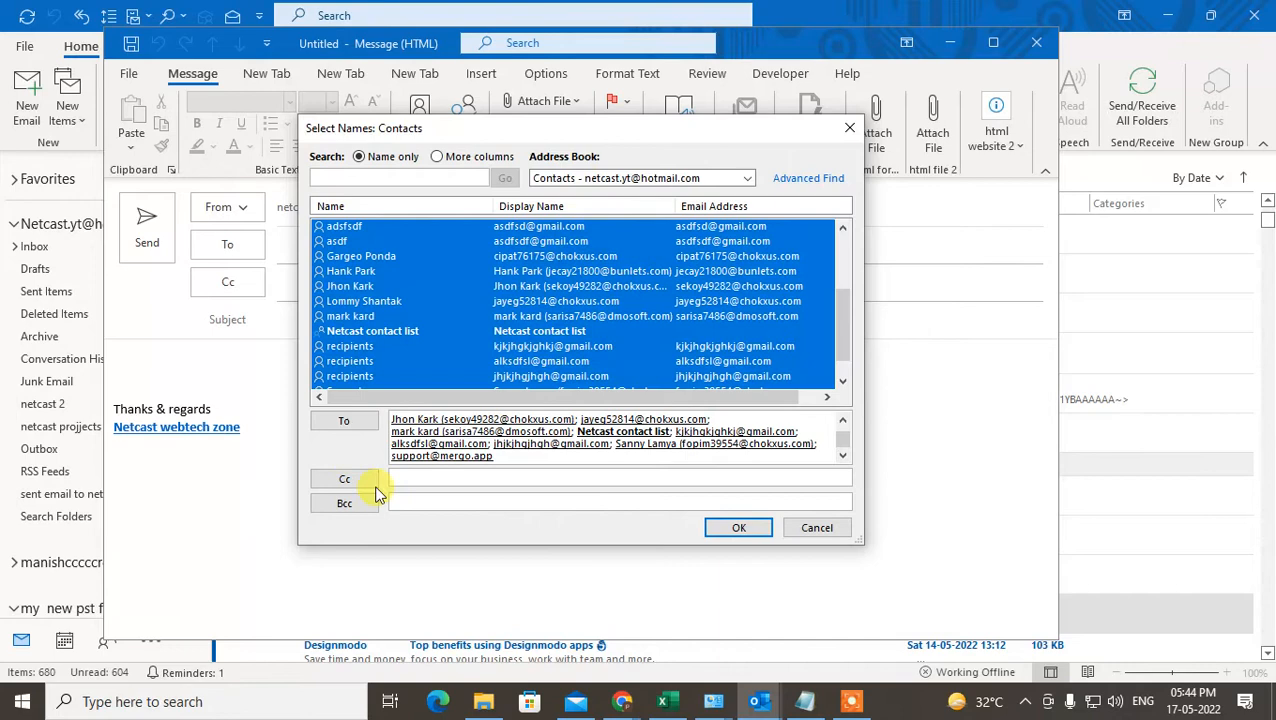
{"action": "left_click", "coordinate": [344, 478]}
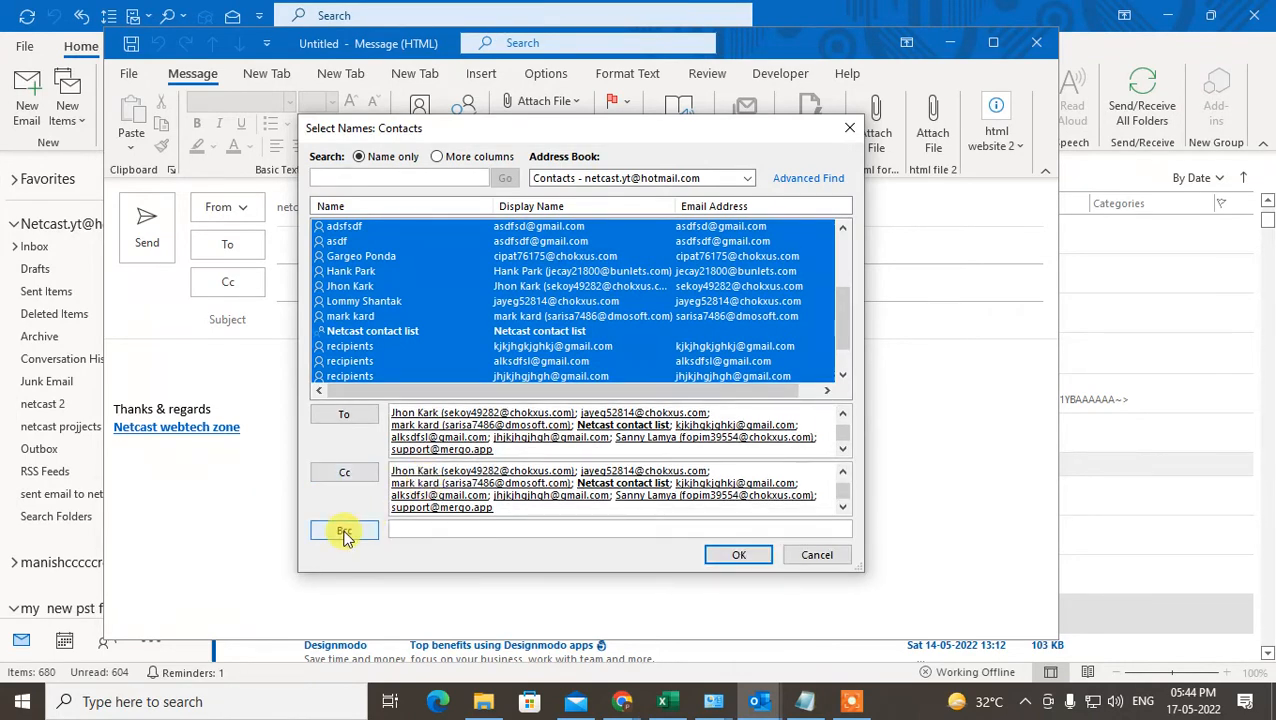
{"action": "left_click", "coordinate": [746, 178]}
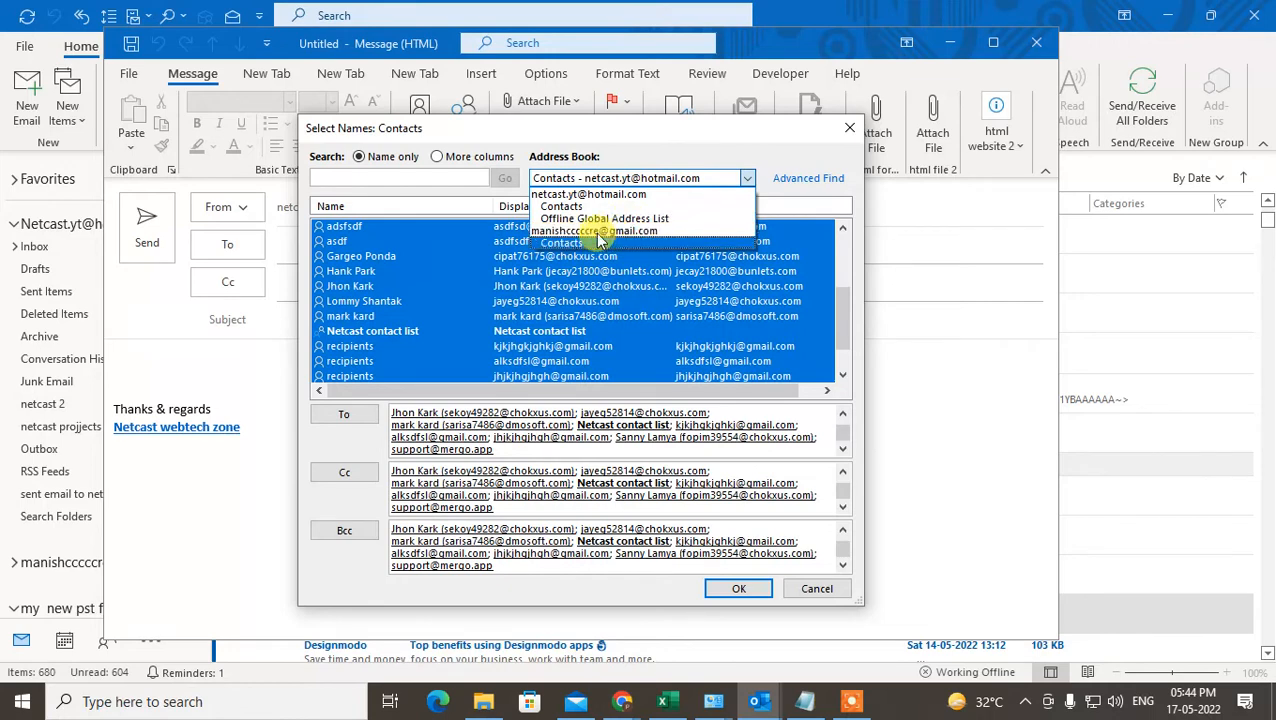
Switch to the second Contacts address book, add all its contacts as To and Cc, and confirm.
{"action": "left_click", "coordinate": [604, 218]}
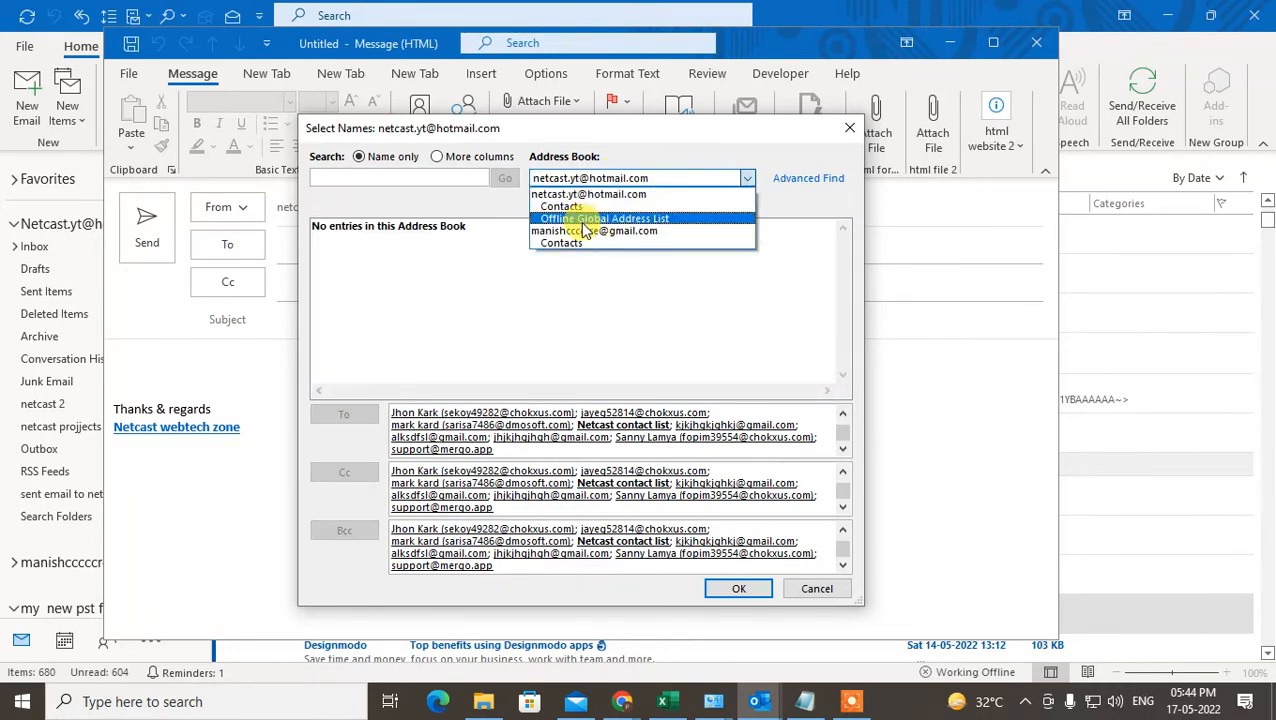
{"action": "left_click", "coordinate": [560, 242]}
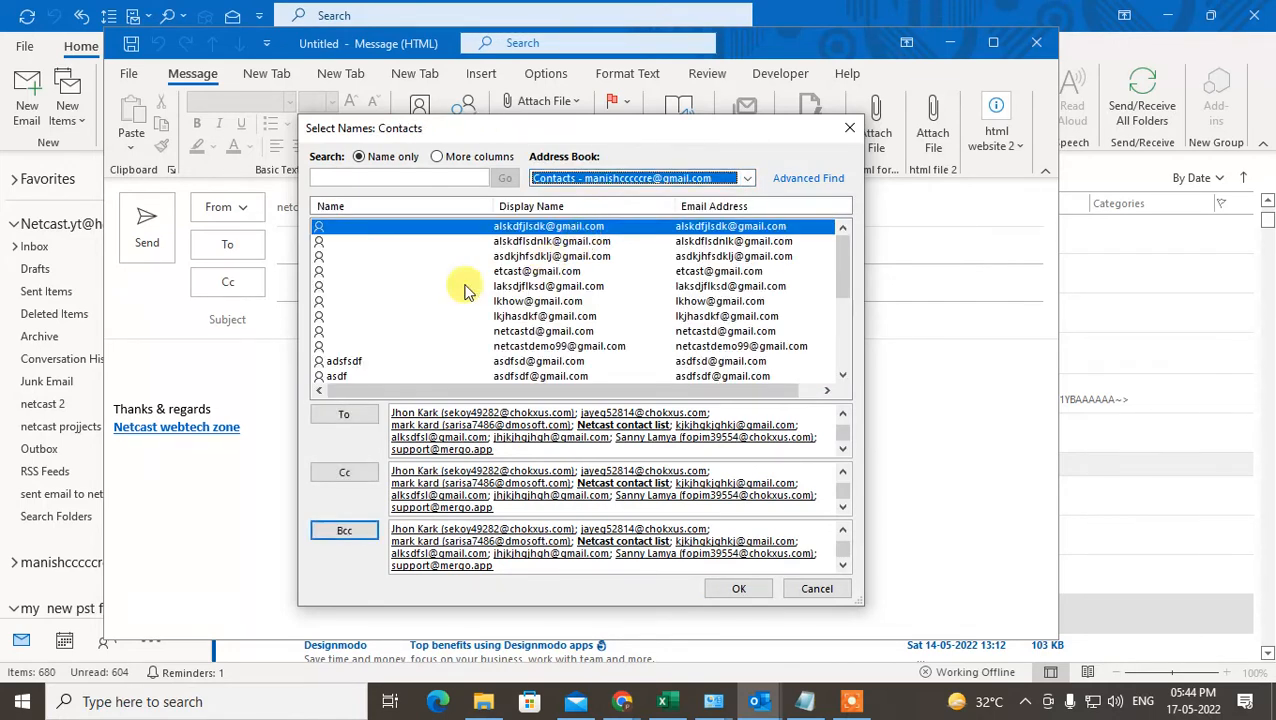
{"action": "mouse_move", "coordinate": [404, 248]}
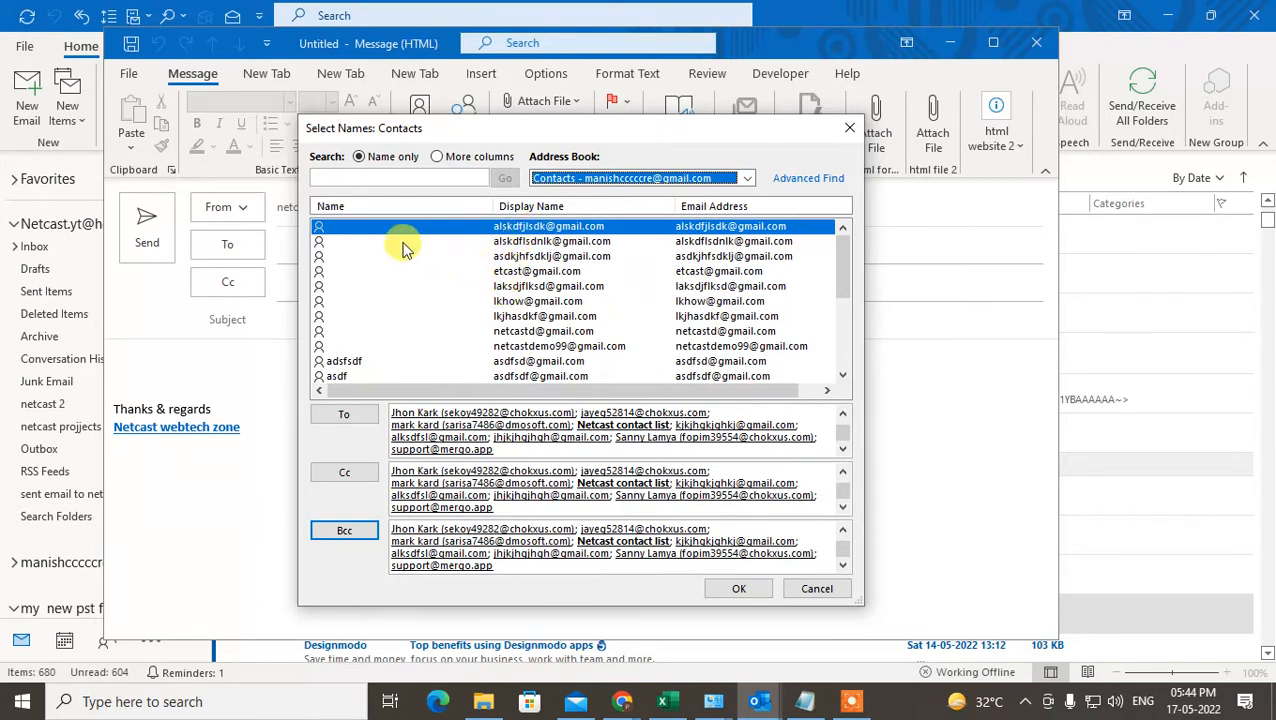
{"action": "mouse_move", "coordinate": [798, 290]}
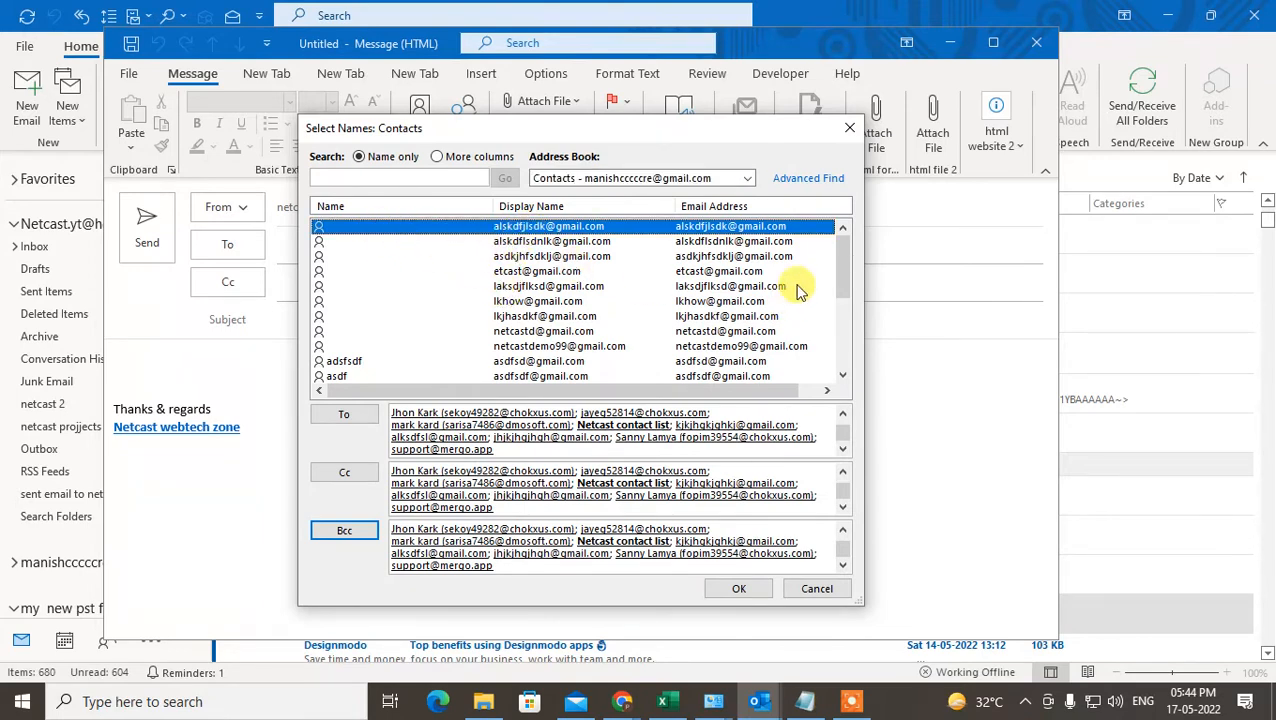
{"action": "scroll", "scroll_direction": "up", "scroll_amount": 3}
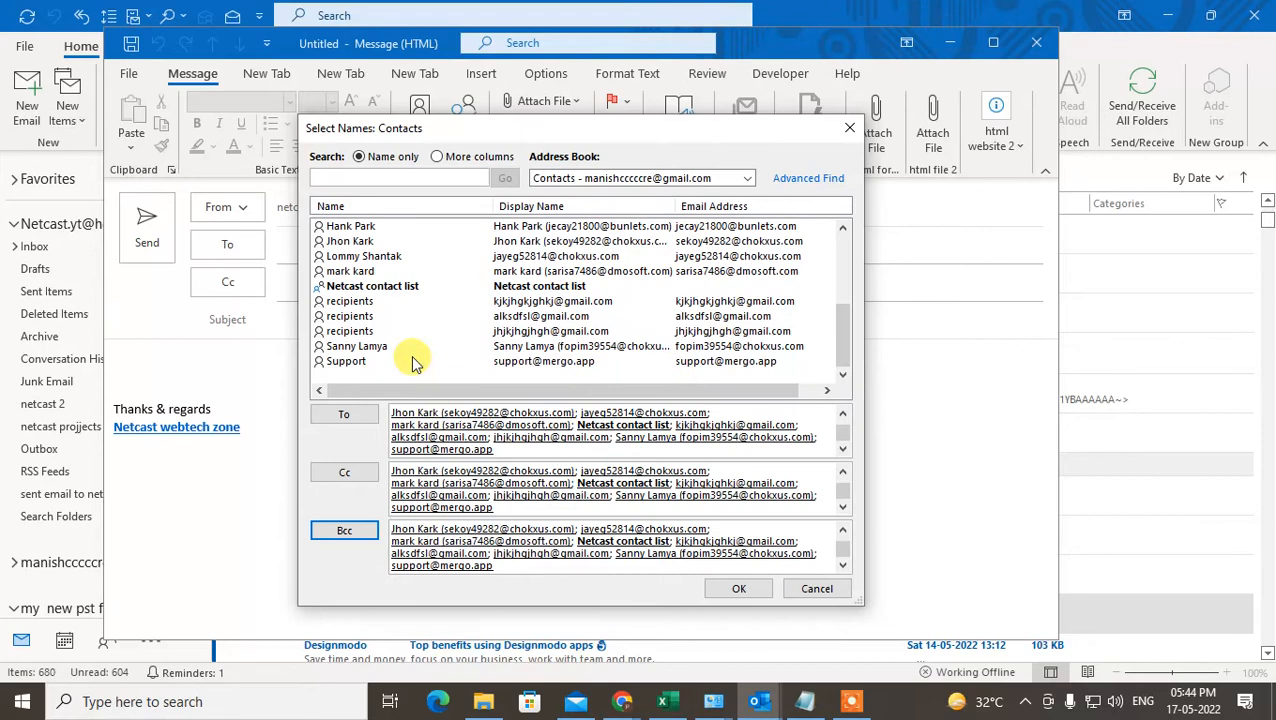
{"action": "left_click", "coordinate": [346, 360]}
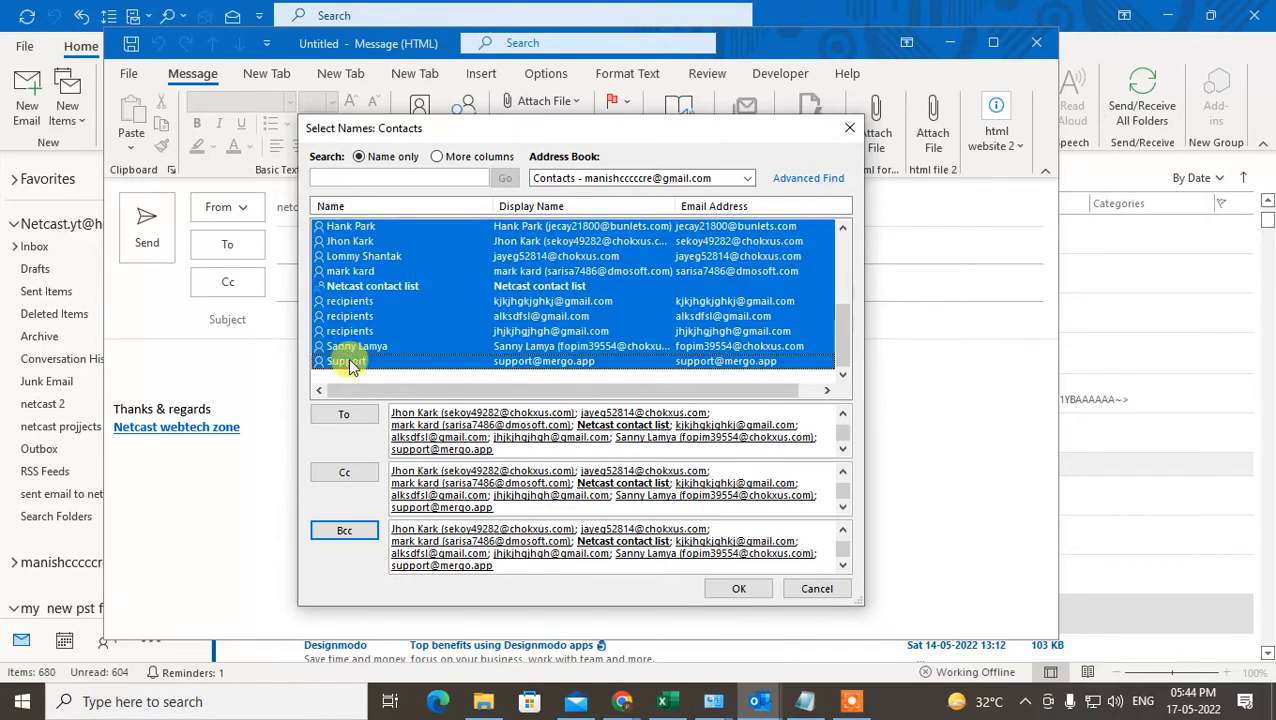
{"action": "left_click", "coordinate": [344, 412]}
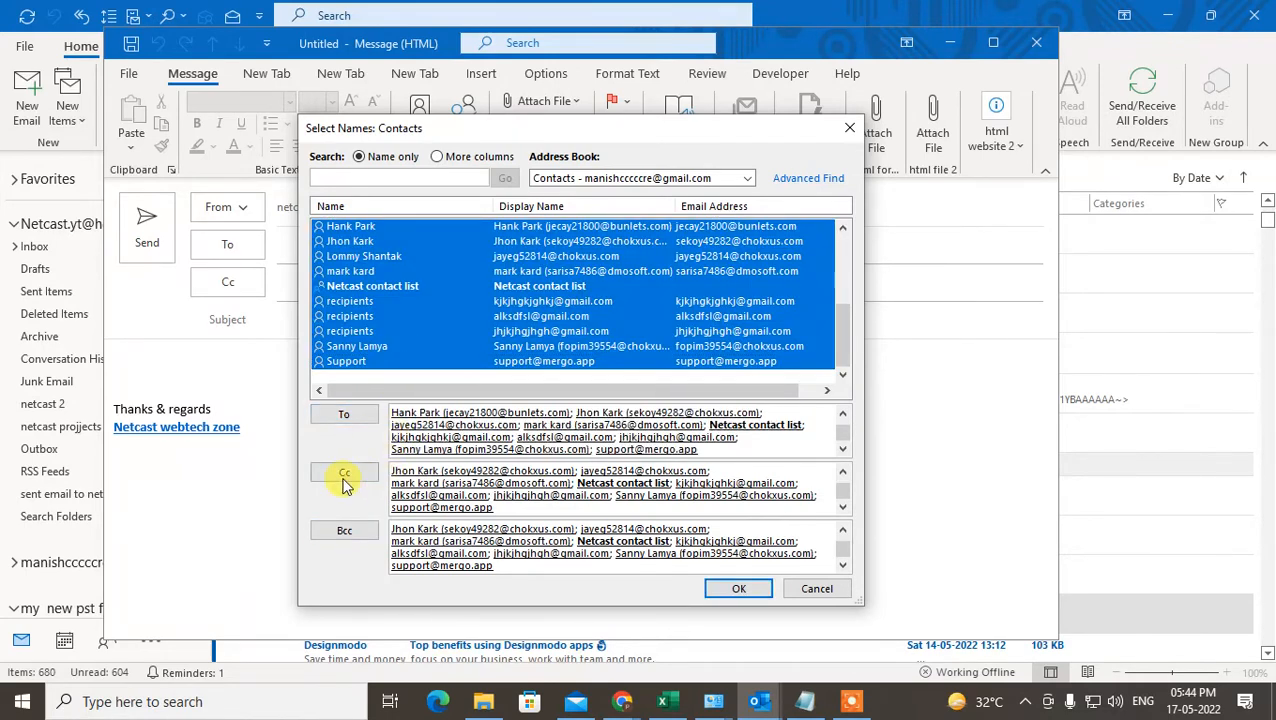
{"action": "left_click", "coordinate": [344, 472]}
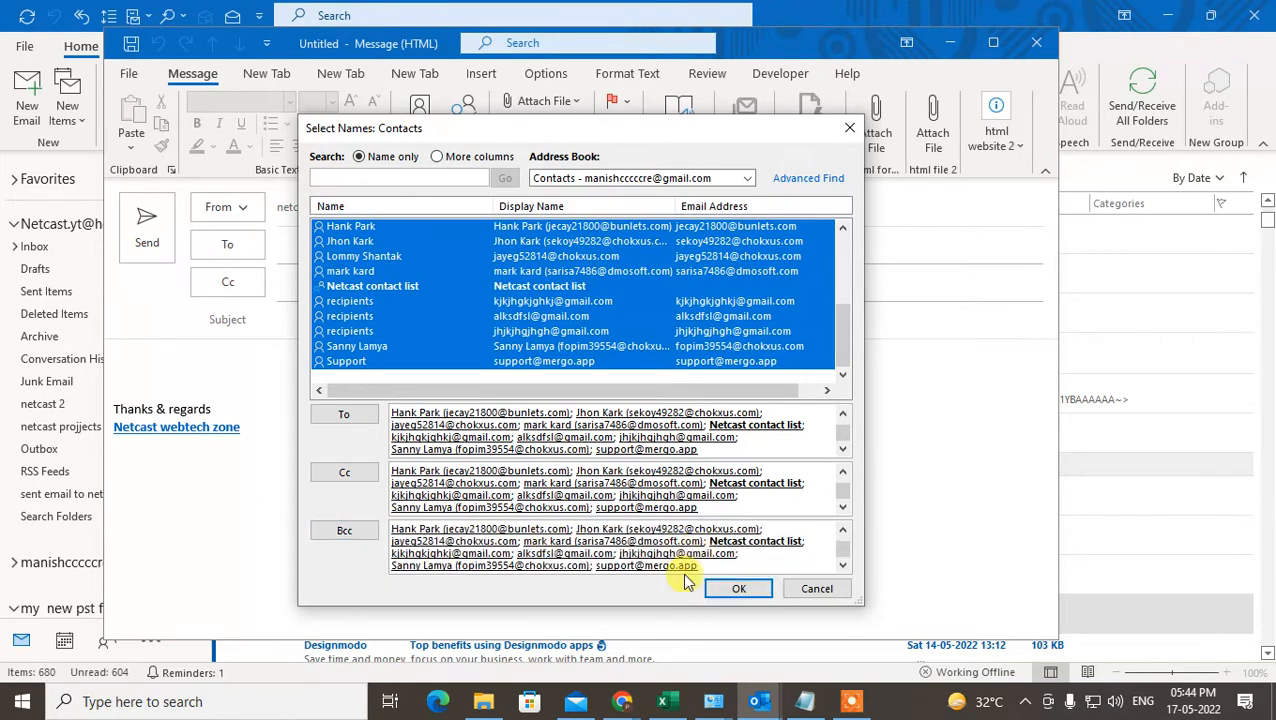
{"action": "left_click", "coordinate": [738, 588]}
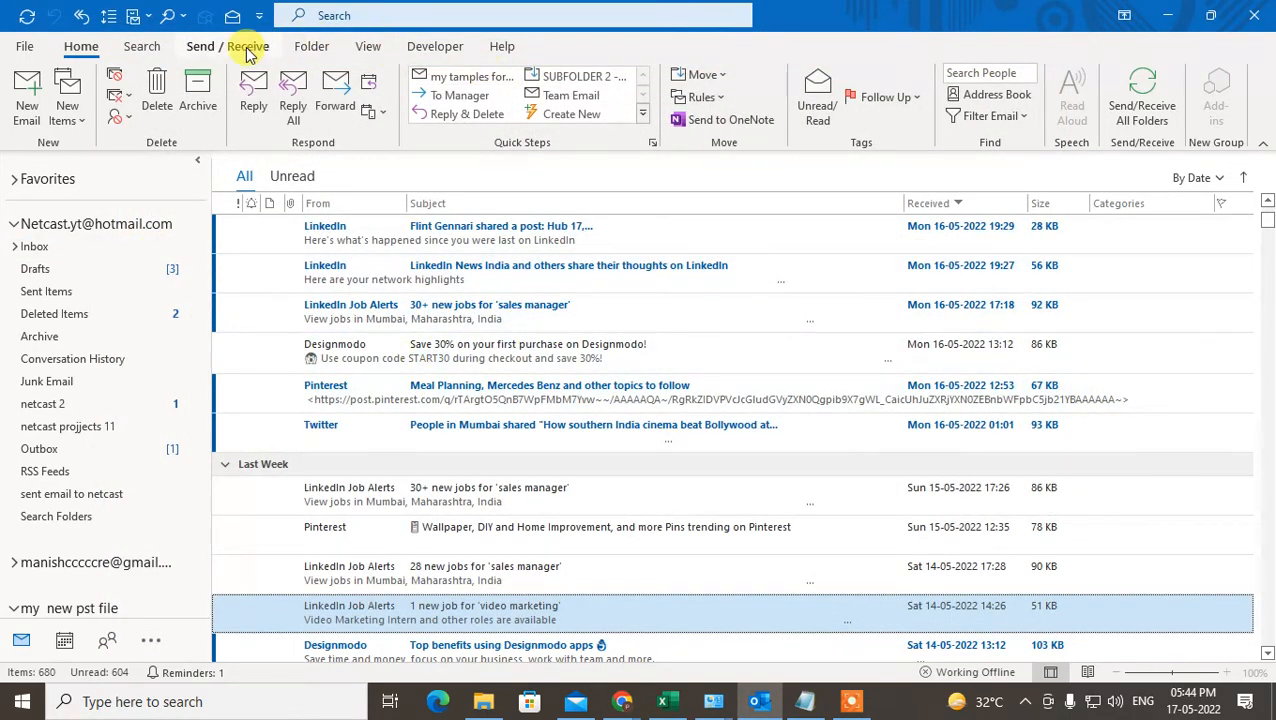
Delete the single queued message from the Outbox, leaving it empty.
{"action": "left_click", "coordinate": [228, 46]}
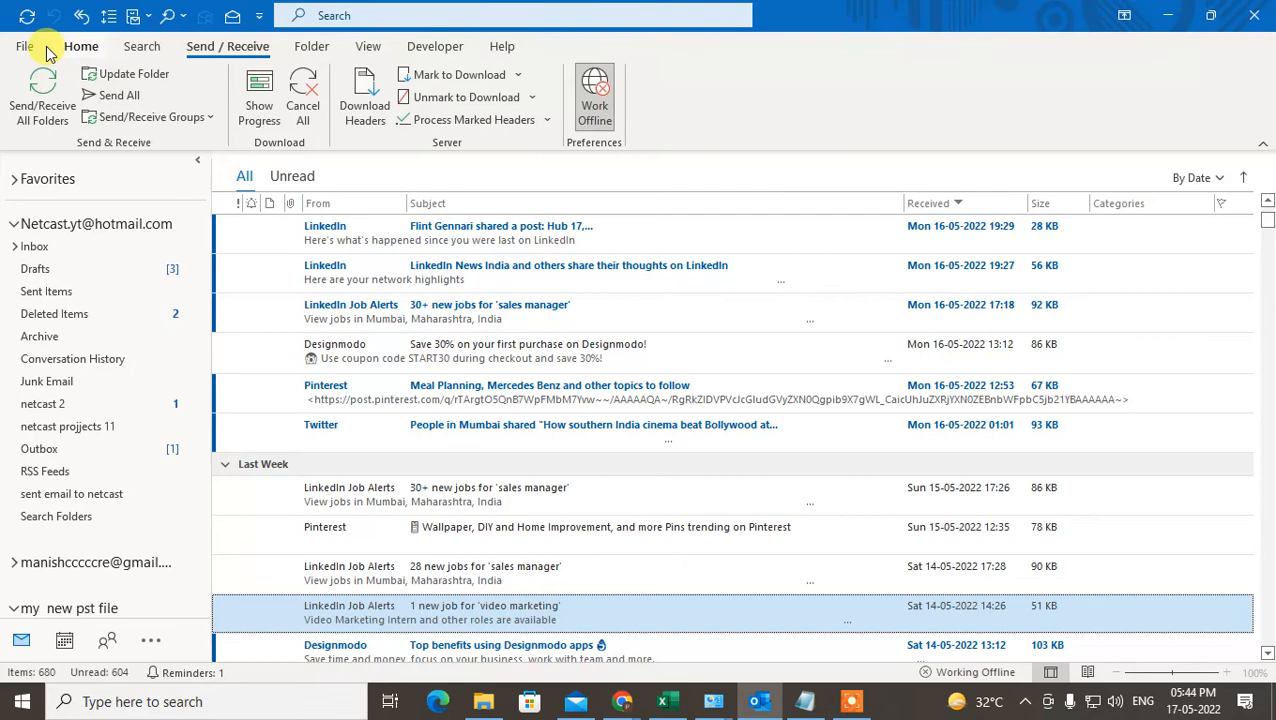
{"action": "left_click", "coordinate": [80, 46]}
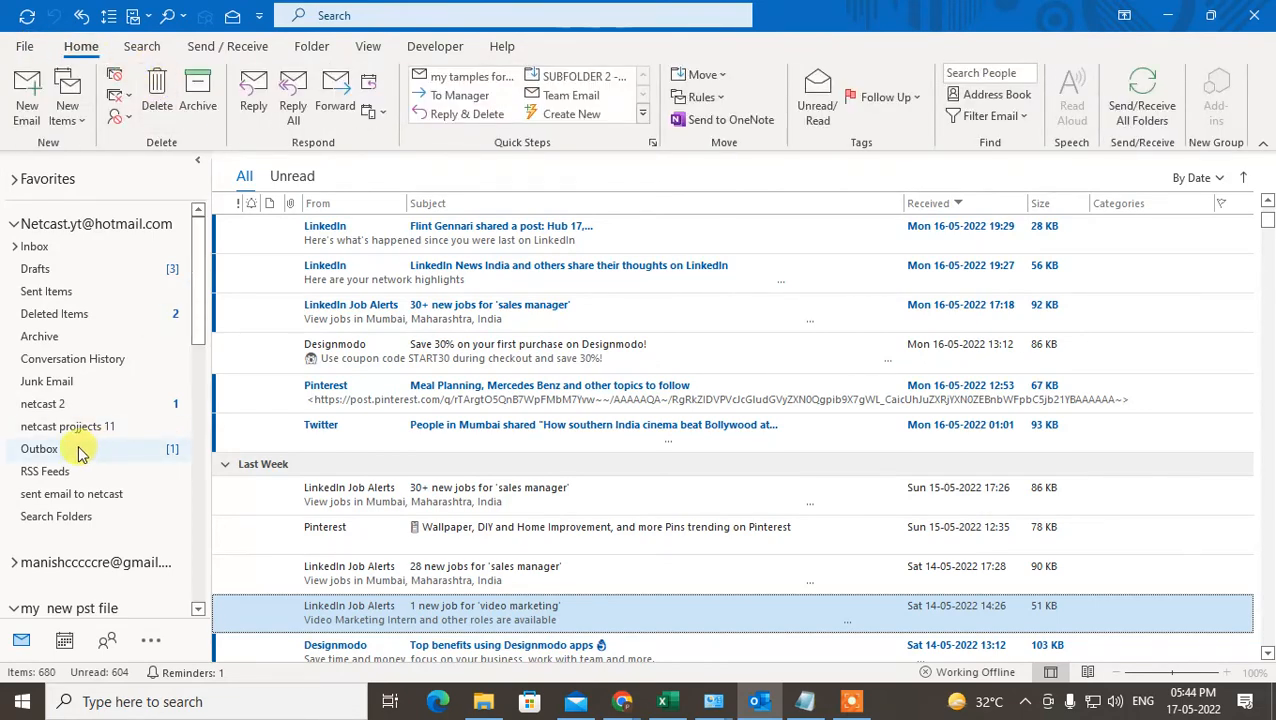
{"action": "left_click", "coordinate": [40, 448]}
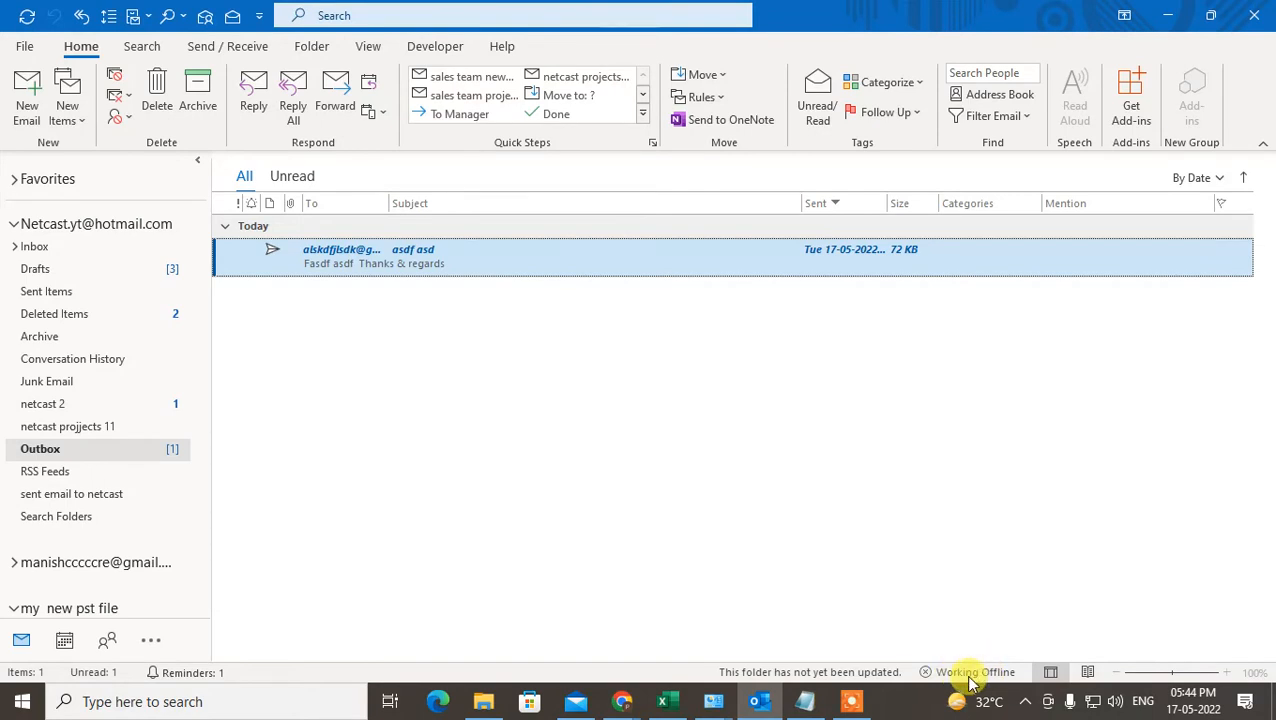
{"action": "mouse_move", "coordinate": [476, 256]}
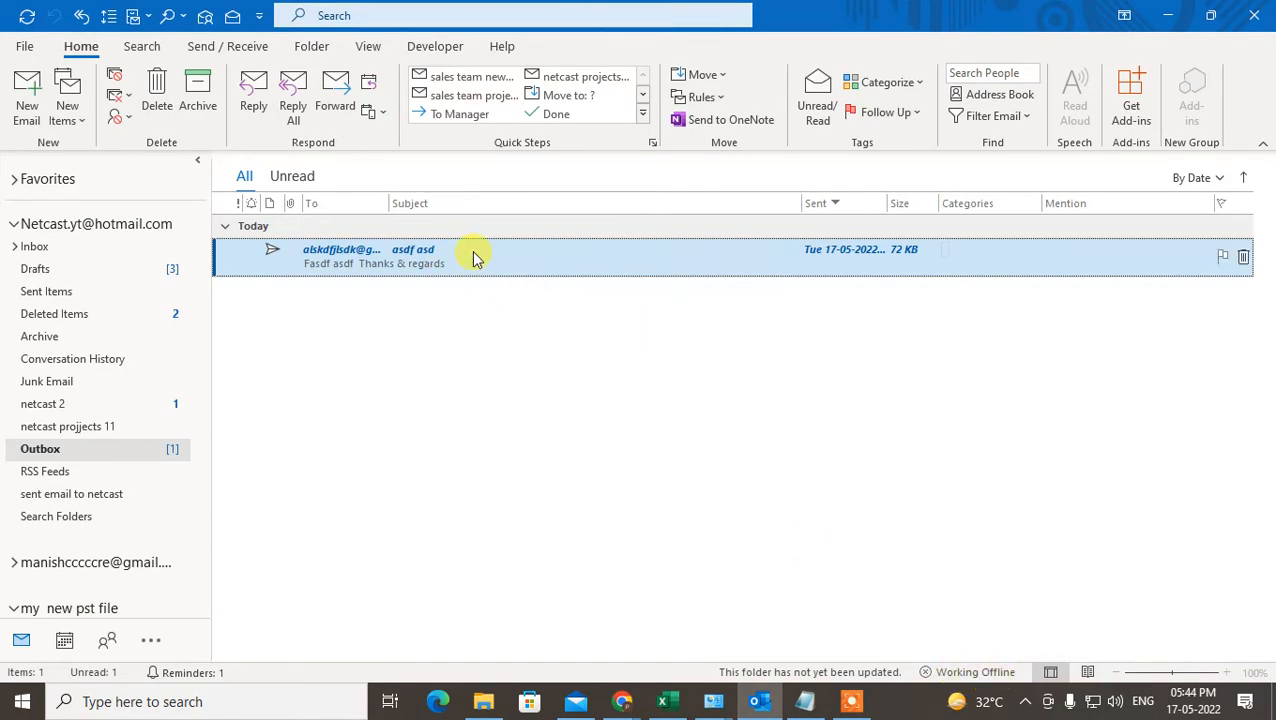
{"action": "right_click", "coordinate": [476, 256]}
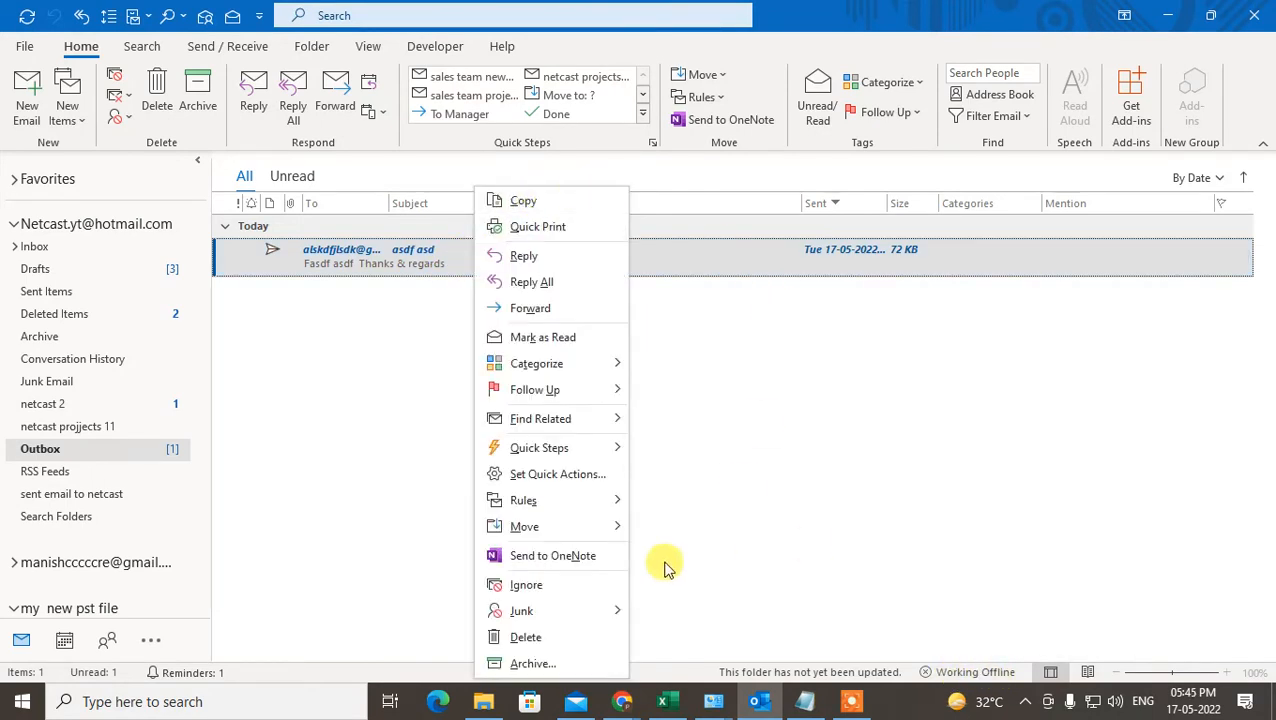
{"action": "left_click", "coordinate": [524, 636]}
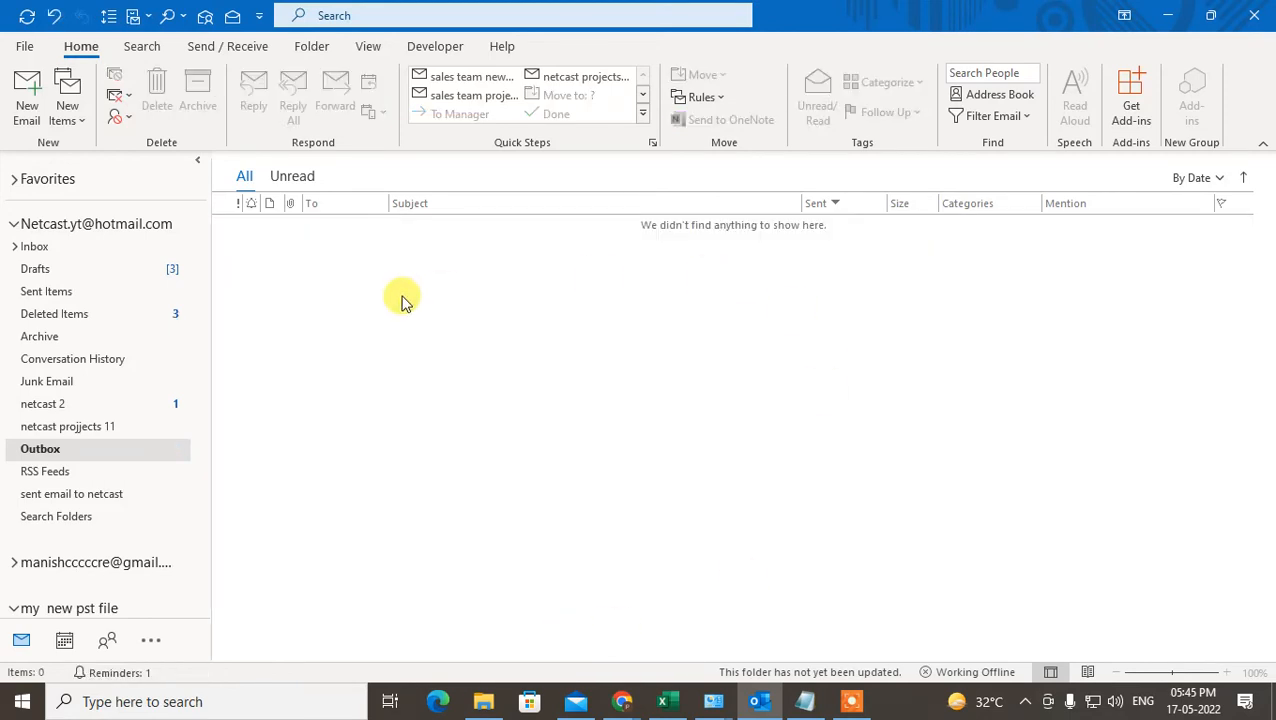
{"action": "mouse_move", "coordinate": [24, 46]}
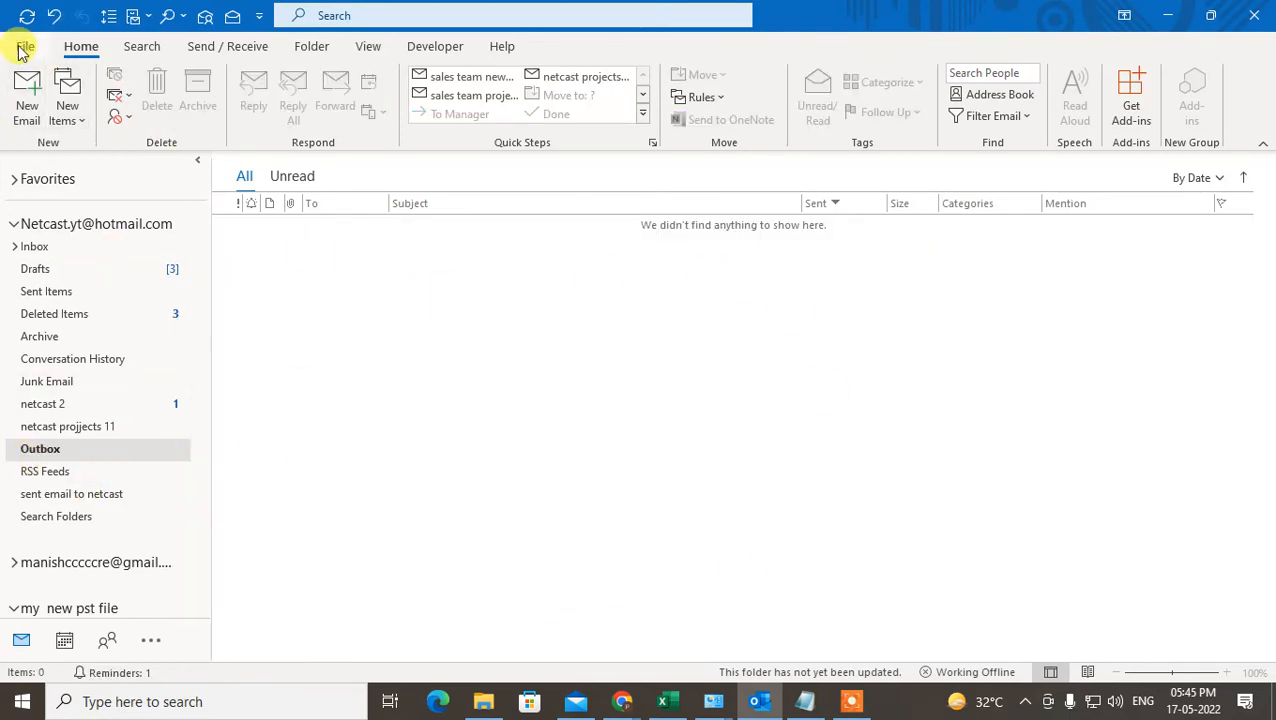
{"action": "mouse_move", "coordinate": [312, 46]}
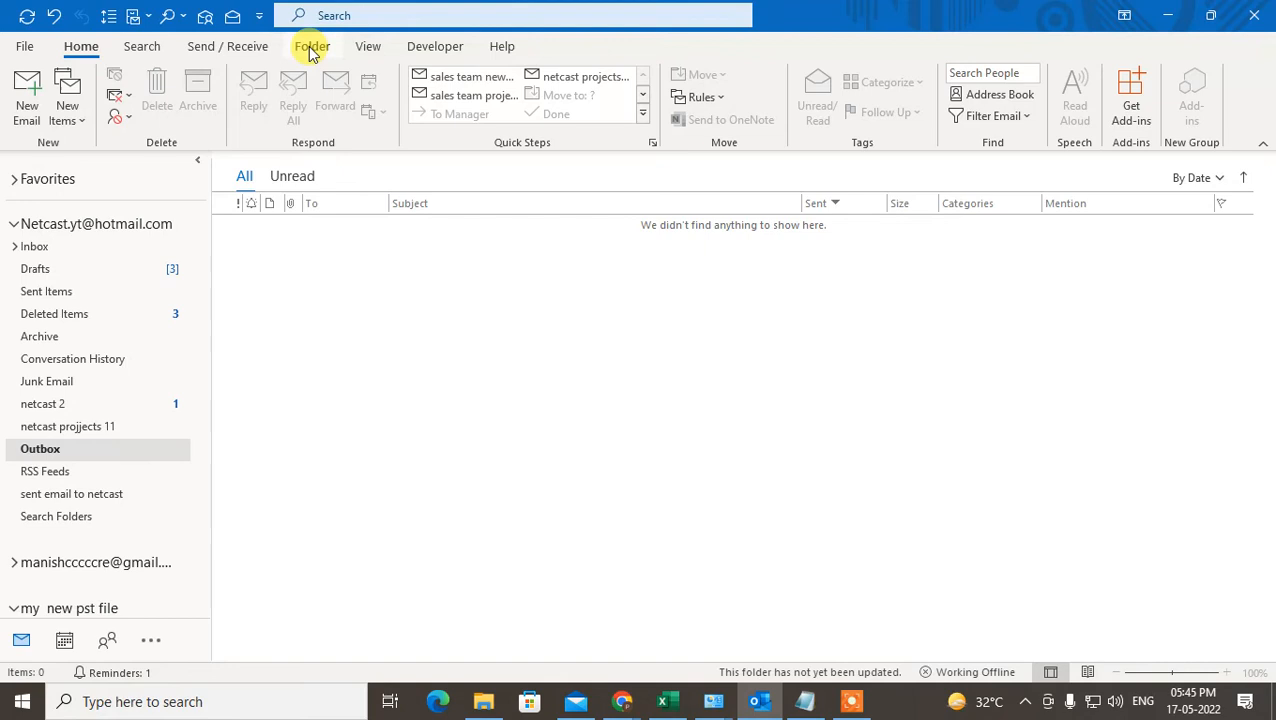
Turn off Work Offline so Outlook reconnects and all folders are up to date.
{"action": "left_click", "coordinate": [228, 46]}
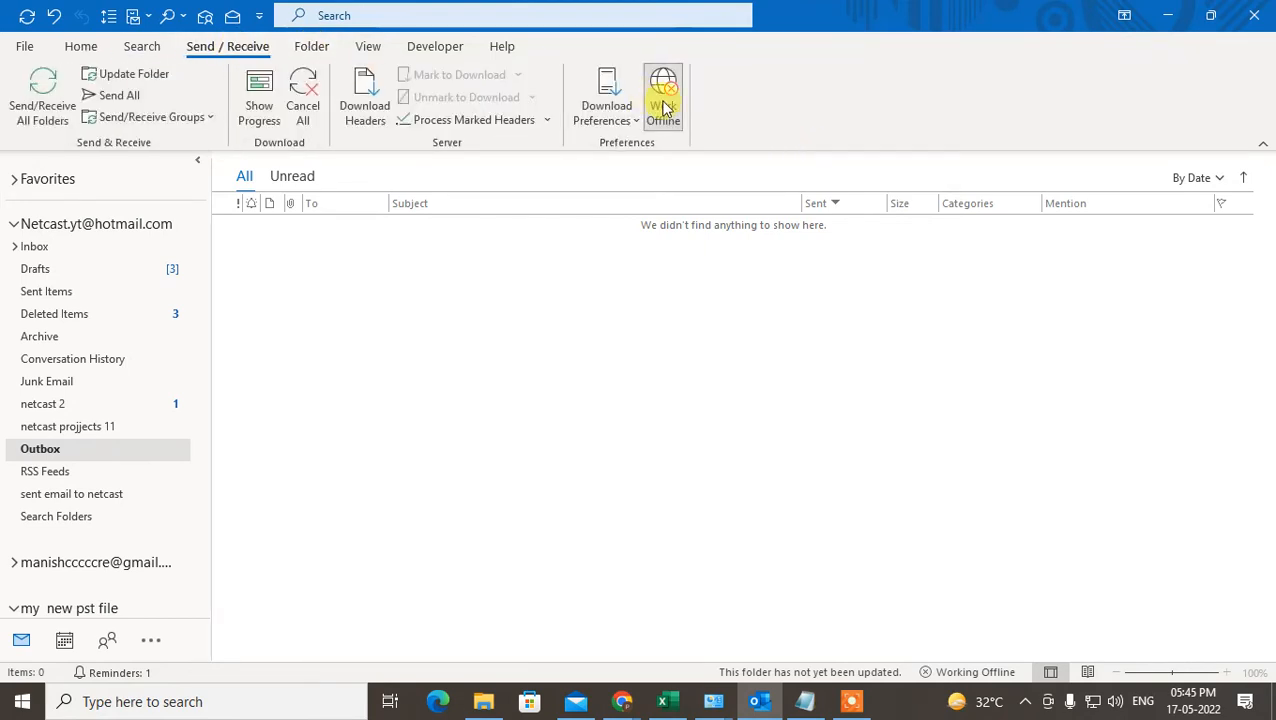
{"action": "left_click", "coordinate": [664, 96]}
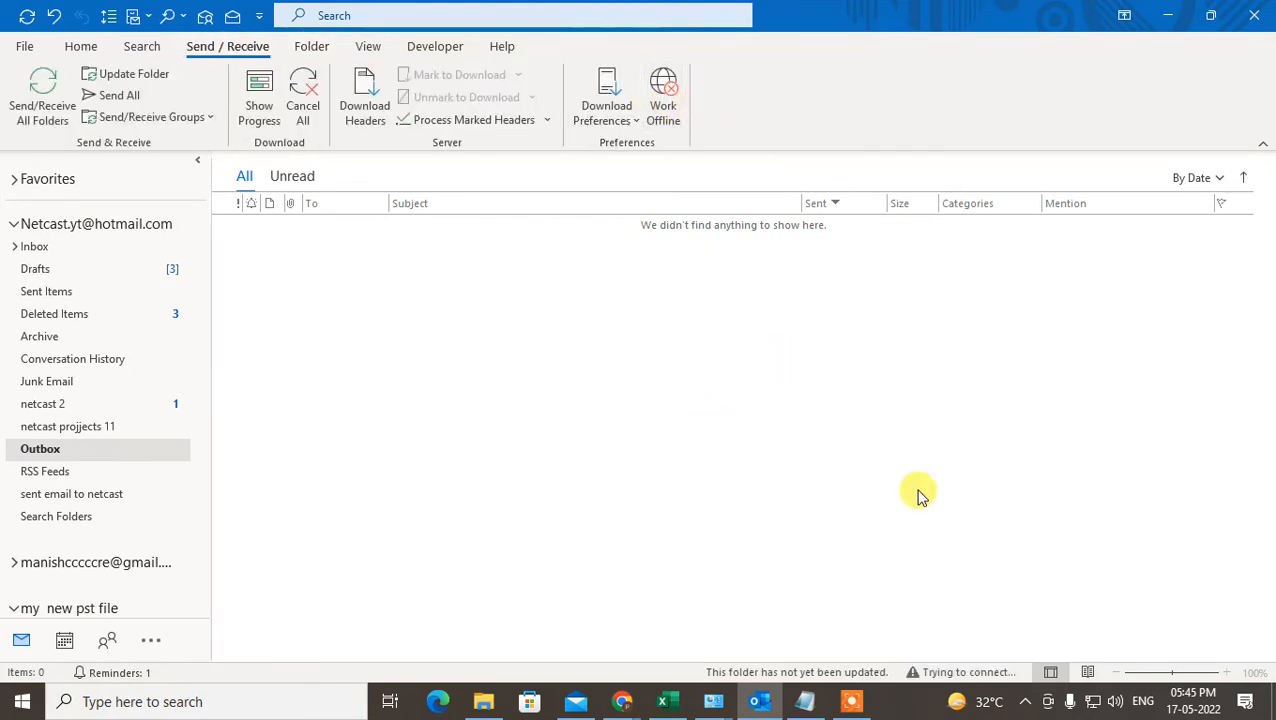
{"action": "mouse_move", "coordinate": [986, 672]}
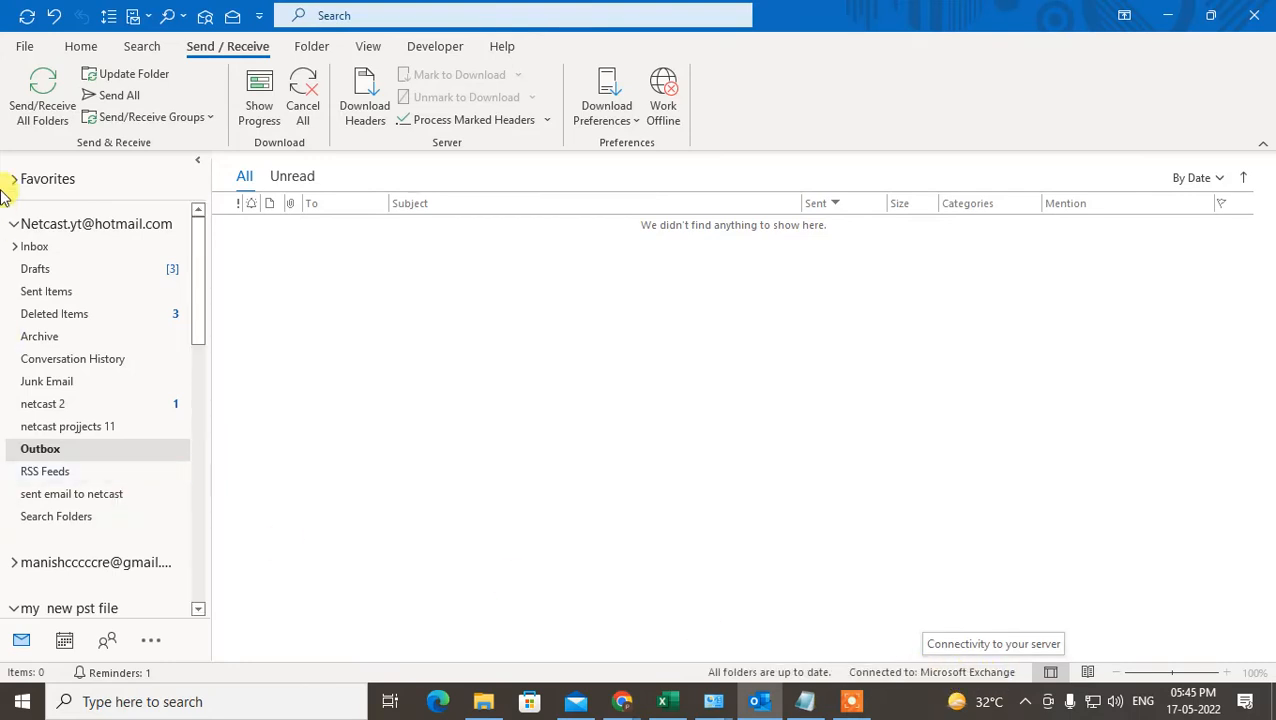
{"action": "left_click", "coordinate": [80, 46]}
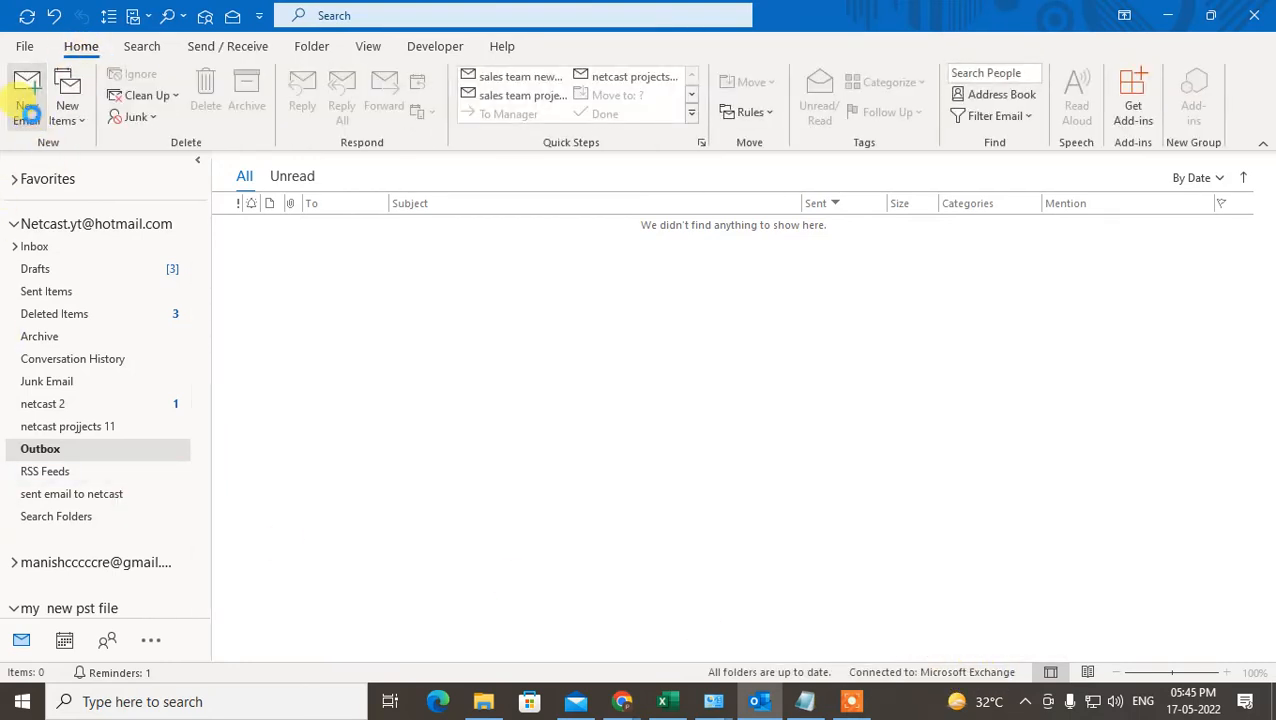
Start a new message and enter letters 'w', 'h', 'a' in To and Cc to see address suggestions.
{"action": "left_click", "coordinate": [28, 96]}
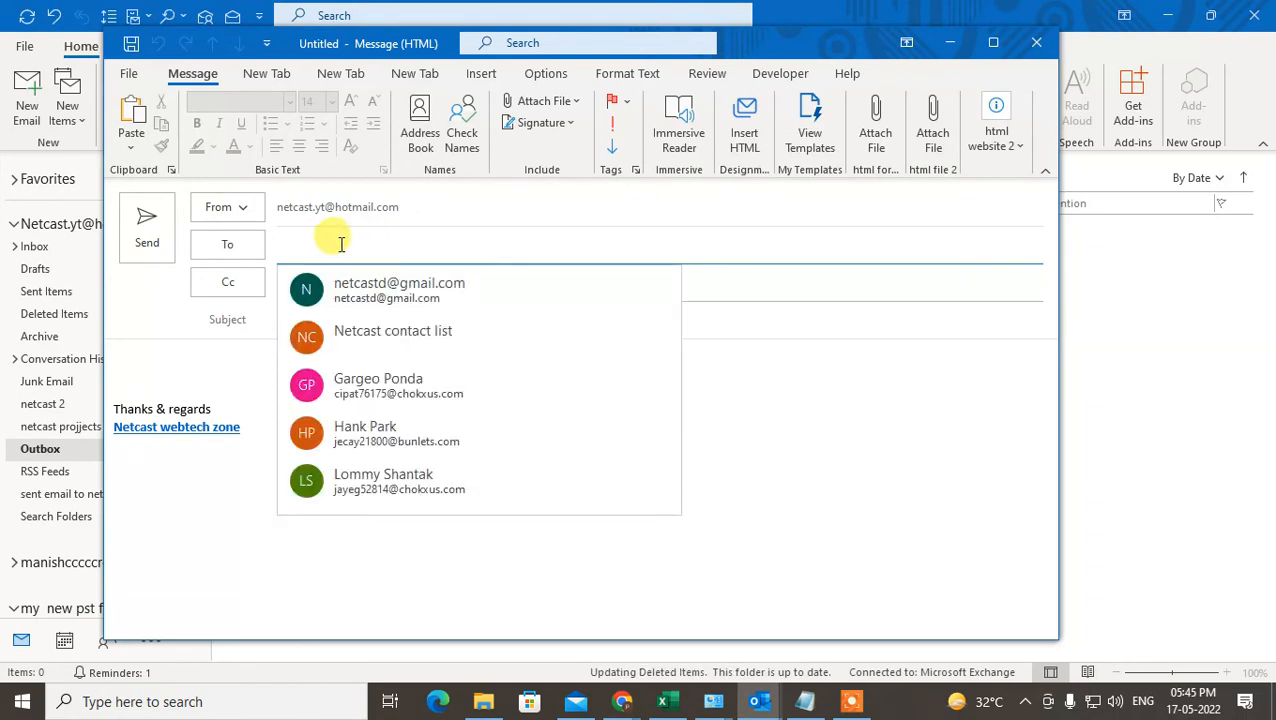
{"action": "type", "text": "w"}
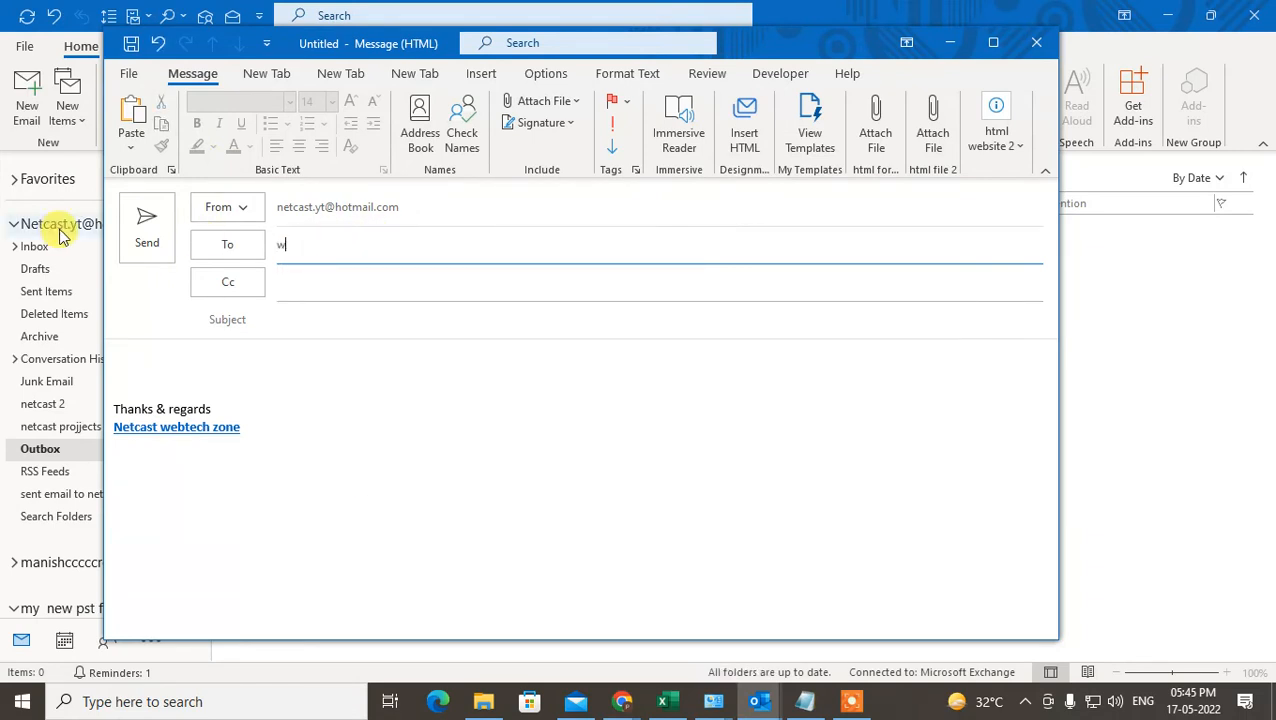
{"action": "type", "text": "h"}
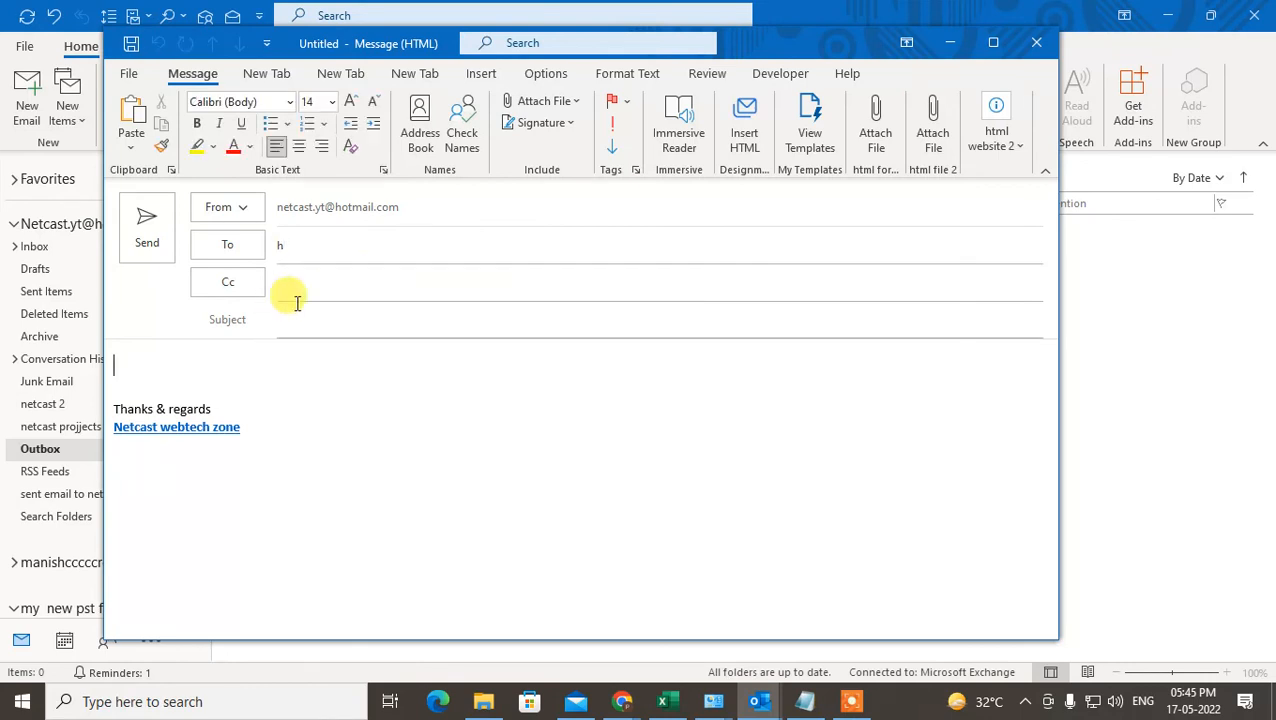
{"action": "type", "text": "a"}
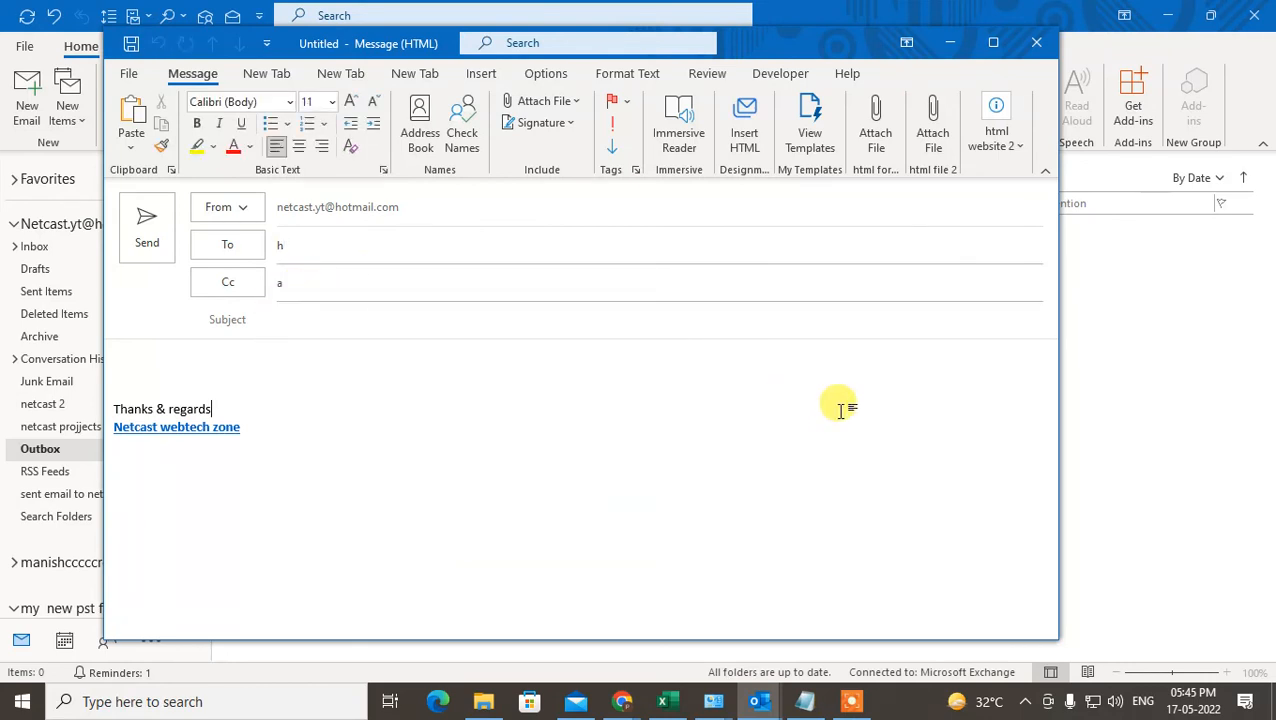